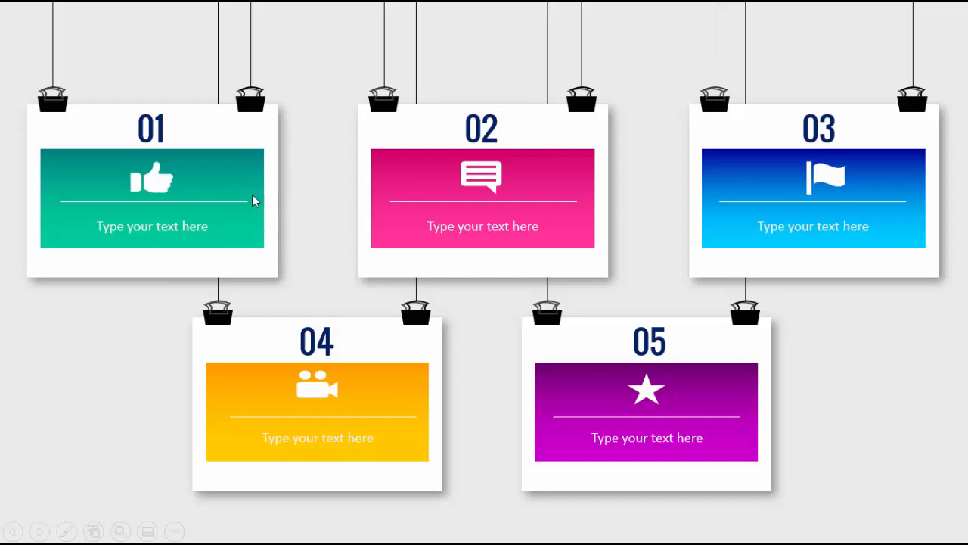
{"action": "mouse_move", "coordinate": [605, 360]}
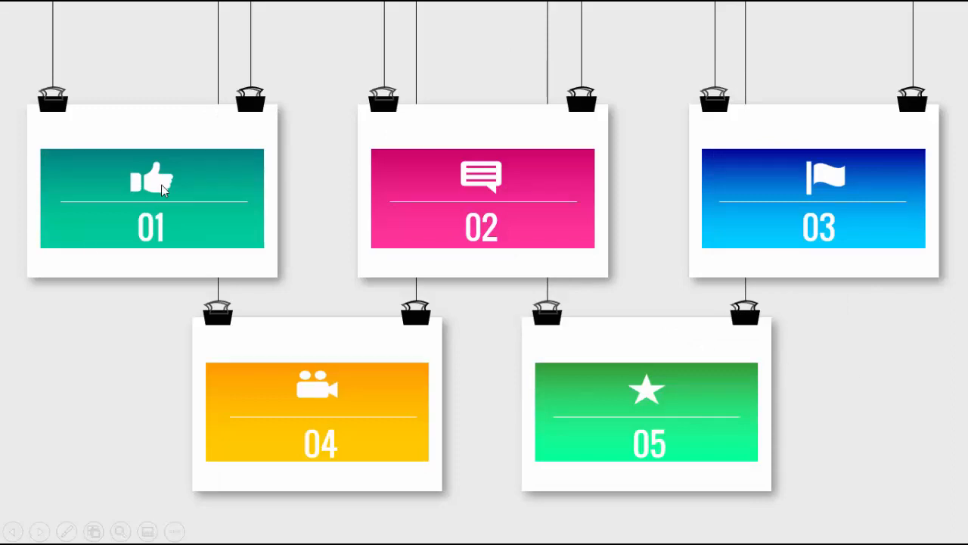
{"action": "mouse_move", "coordinate": [897, 345]}
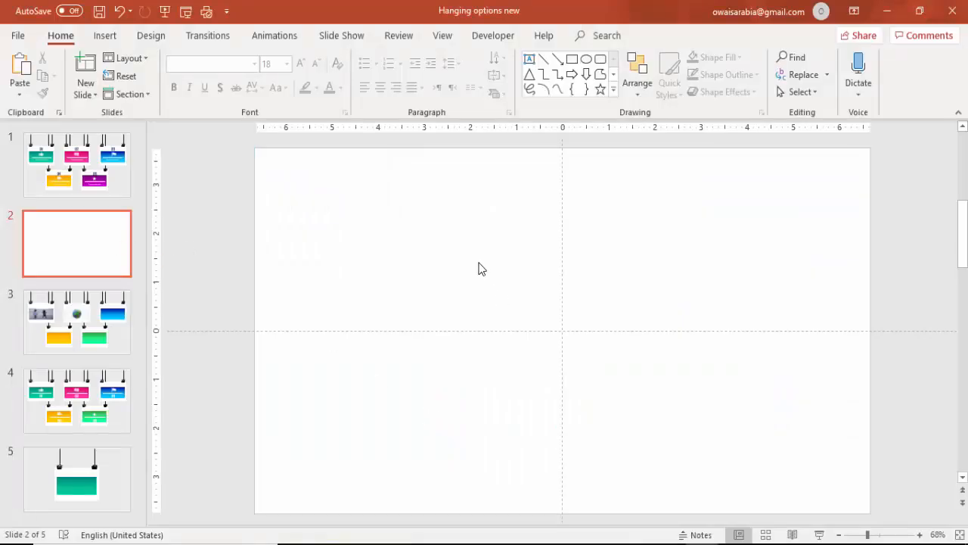
Step: Set the blank second slide's background to a solid light gray fill
{"action": "right_click", "coordinate": [481, 269]}
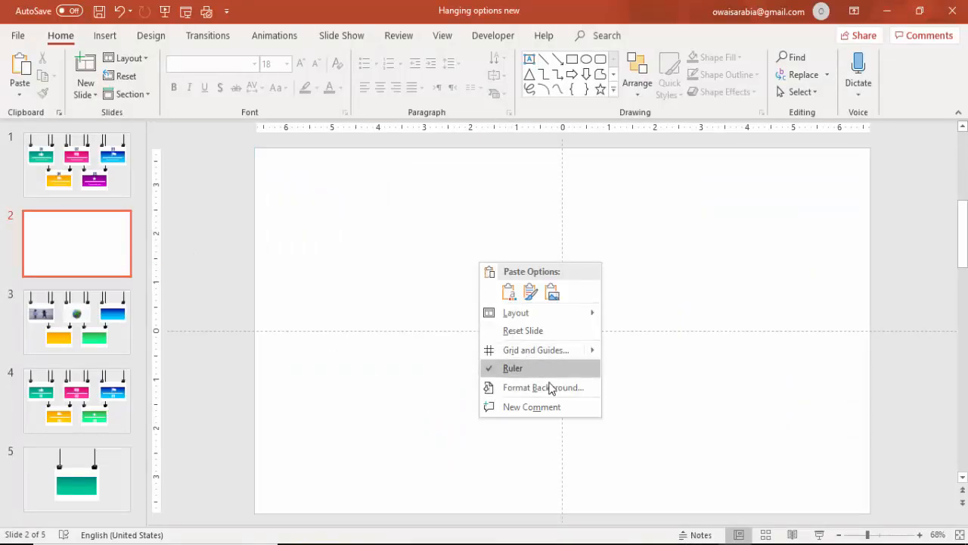
{"action": "left_click", "coordinate": [542, 387]}
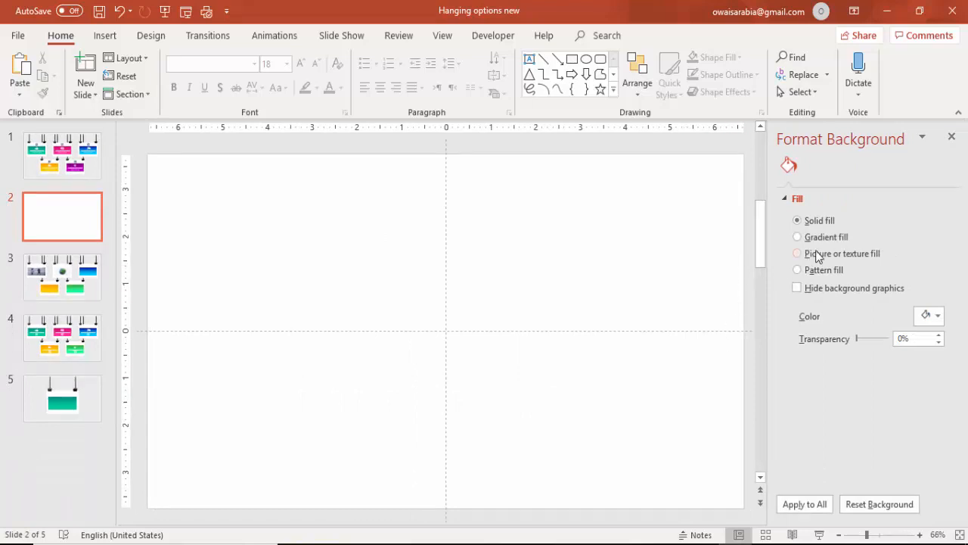
{"action": "left_click", "coordinate": [935, 316]}
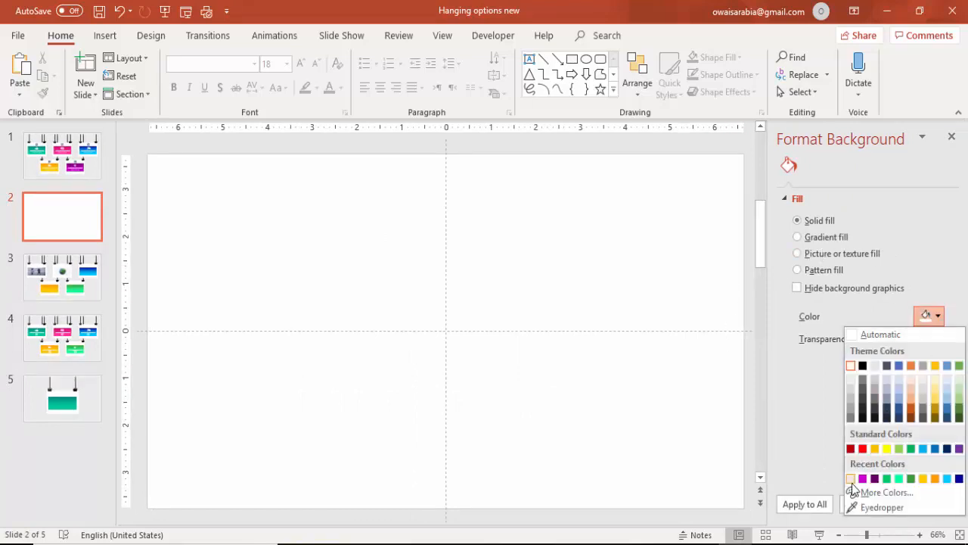
{"action": "mouse_move", "coordinate": [855, 487]}
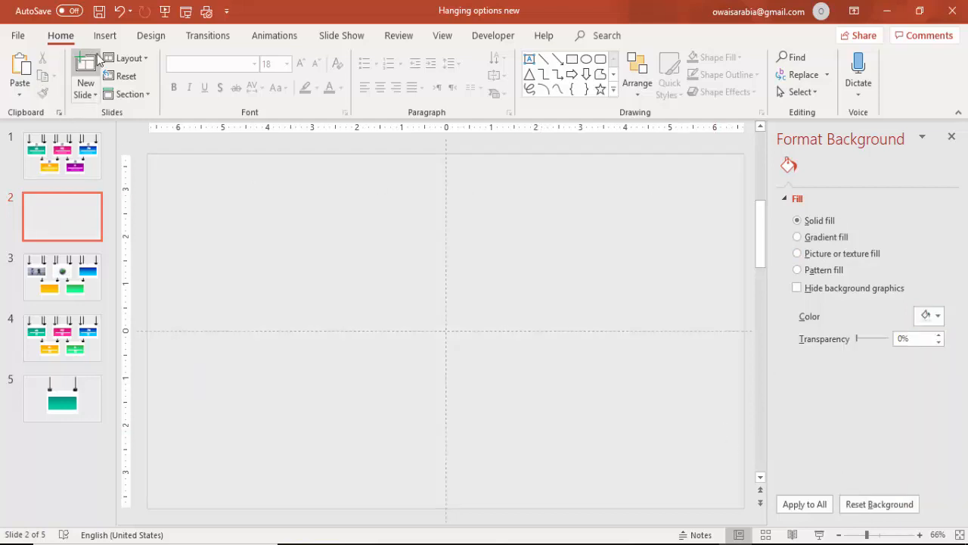
Step: Draw a large rectangle in the slide centre and fill it white as the card
{"action": "left_click", "coordinate": [103, 37]}
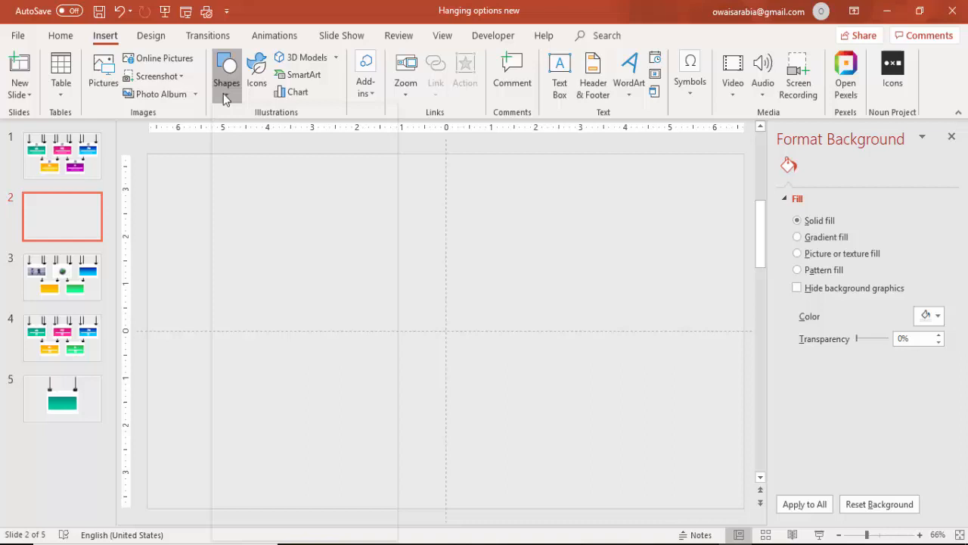
{"action": "mouse_move", "coordinate": [227, 216]}
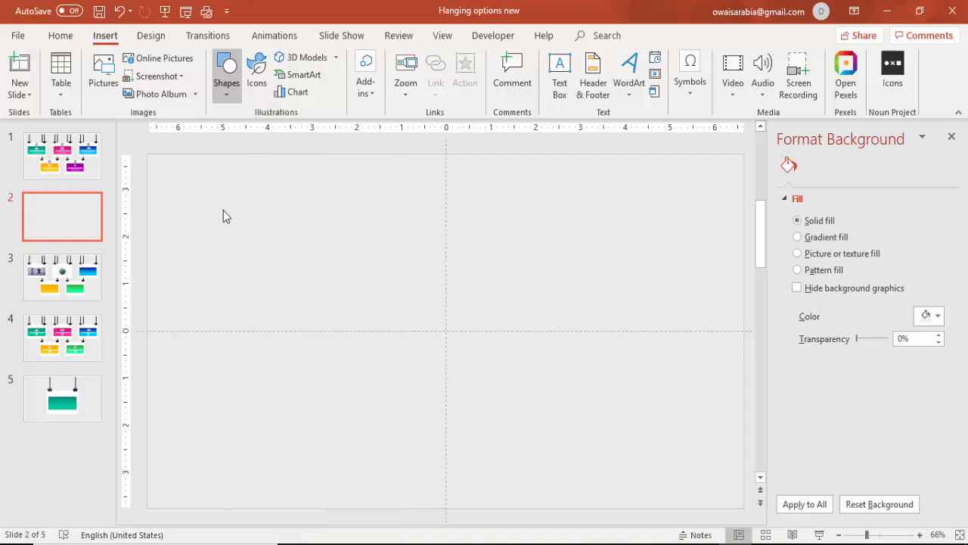
{"action": "left_click_drag", "start_coordinate": [330, 280], "coordinate": [505, 417]}
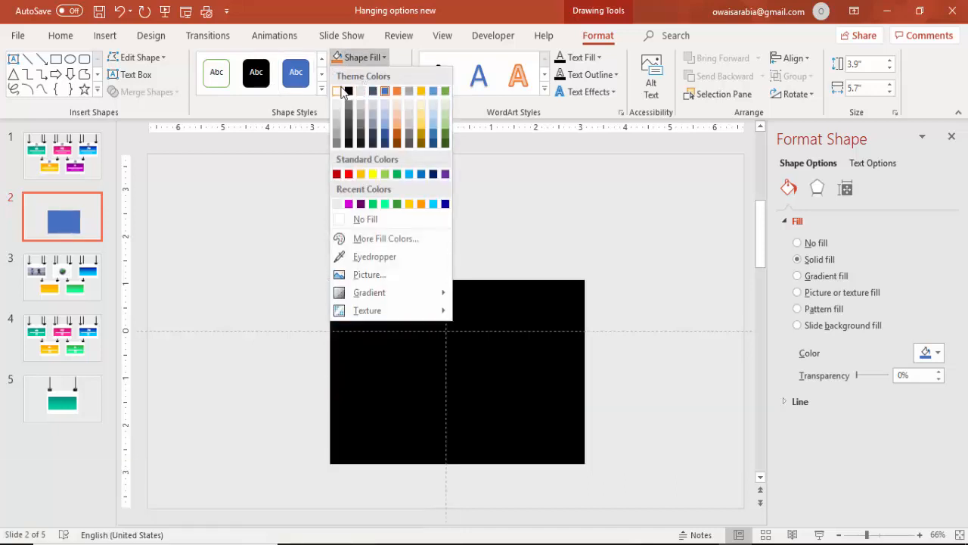
{"action": "left_click", "coordinate": [339, 91]}
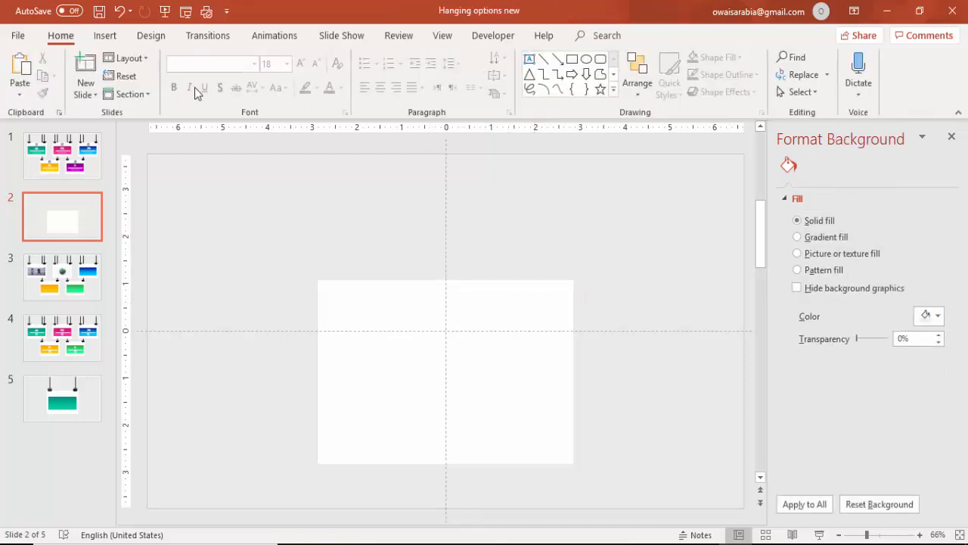
Step: Draw a small trapezoid and fill it dark gray for the card's hanger
{"action": "left_click", "coordinate": [105, 36]}
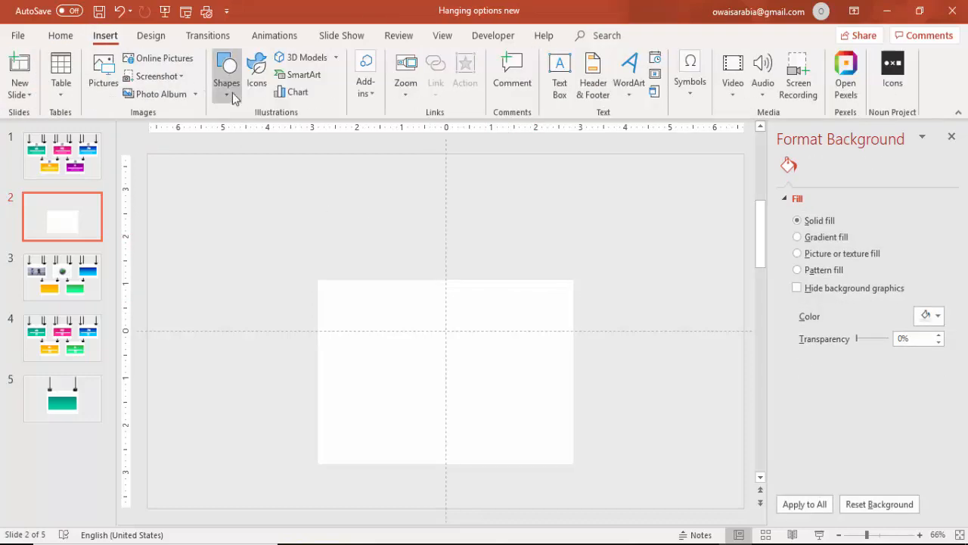
{"action": "left_click", "coordinate": [227, 73]}
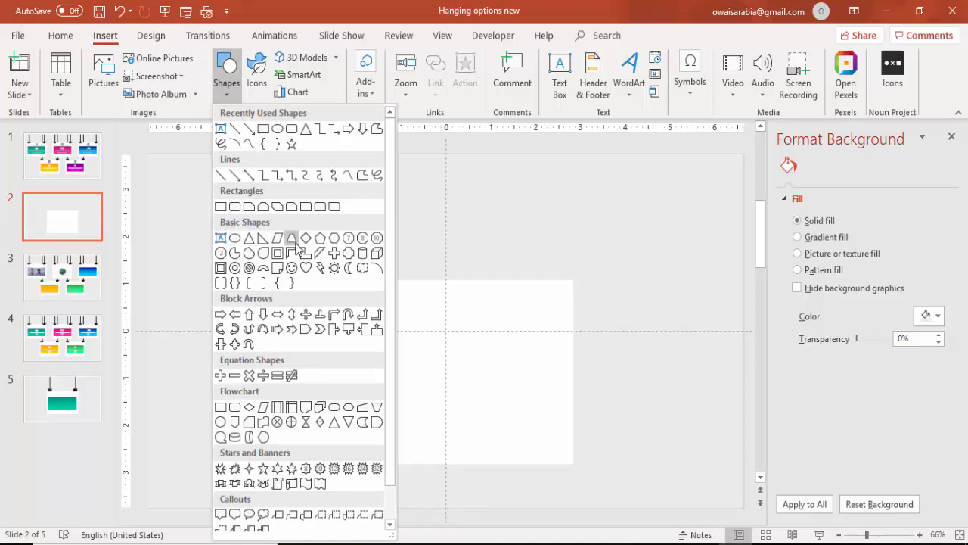
{"action": "left_click", "coordinate": [292, 238]}
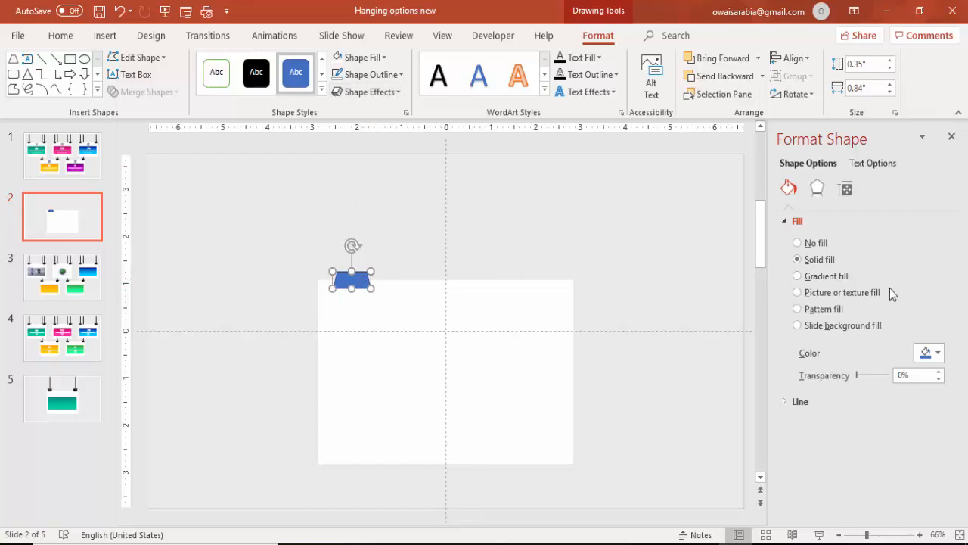
{"action": "left_click", "coordinate": [935, 351]}
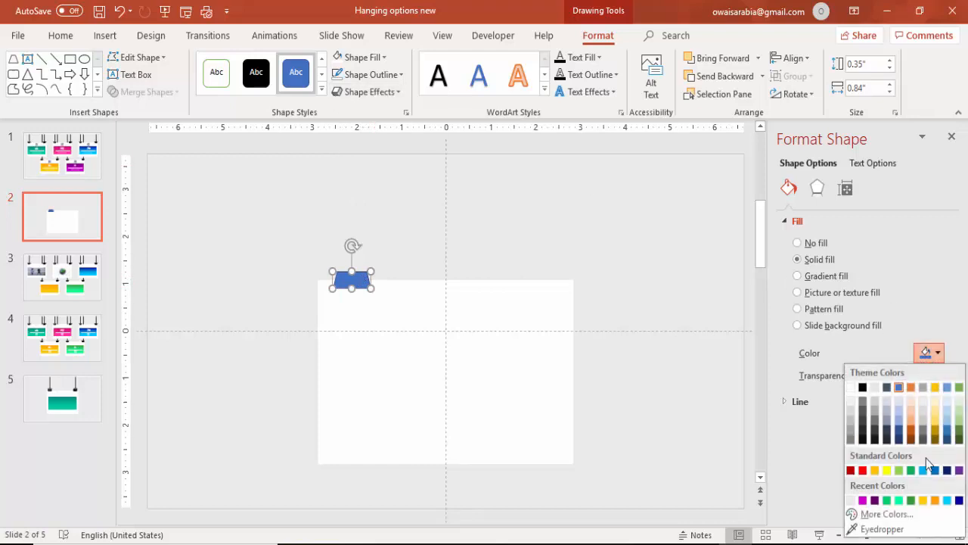
{"action": "left_click", "coordinate": [862, 387]}
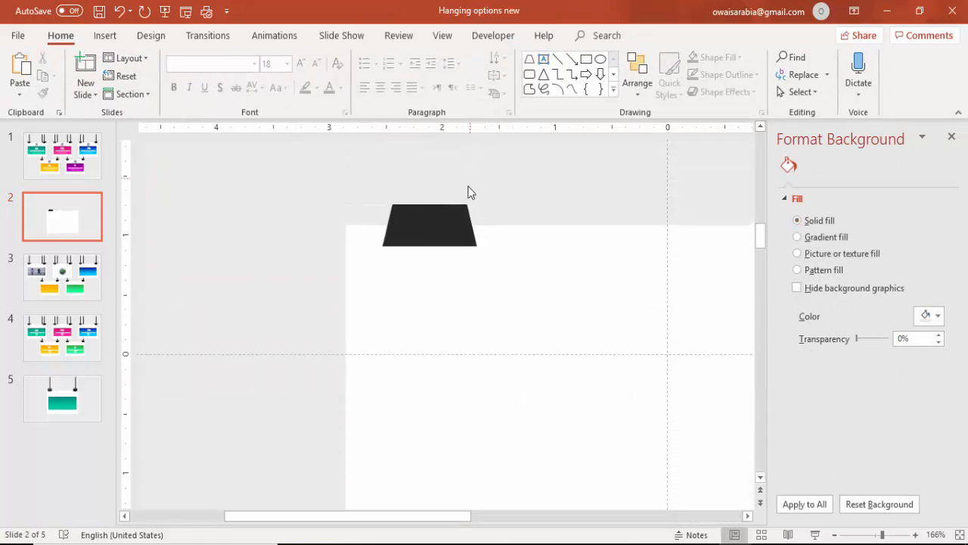
Step: Move the dark trapezoid onto the white card's top edge
{"action": "left_click", "coordinate": [430, 227]}
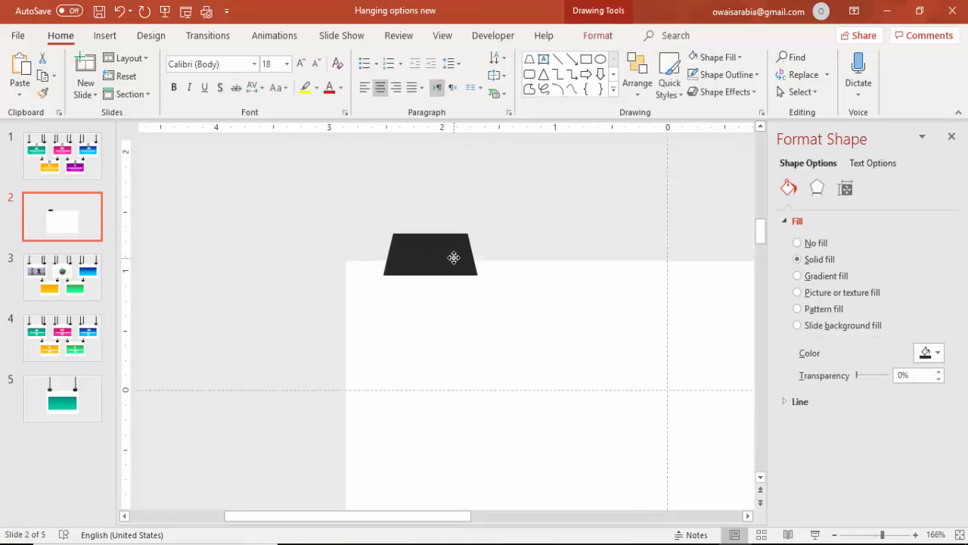
{"action": "left_click_drag", "start_coordinate": [454, 257], "coordinate": [450, 263]}
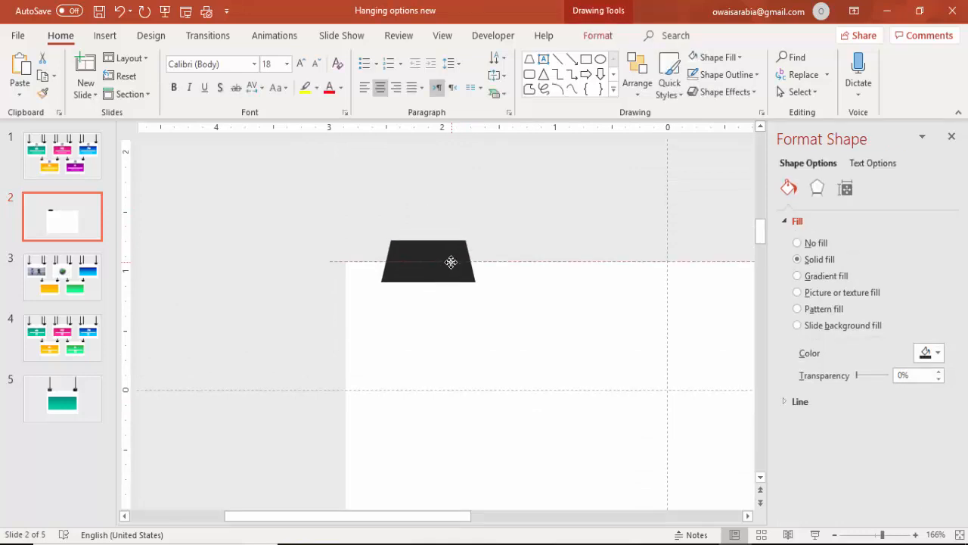
{"action": "left_click", "coordinate": [428, 263]}
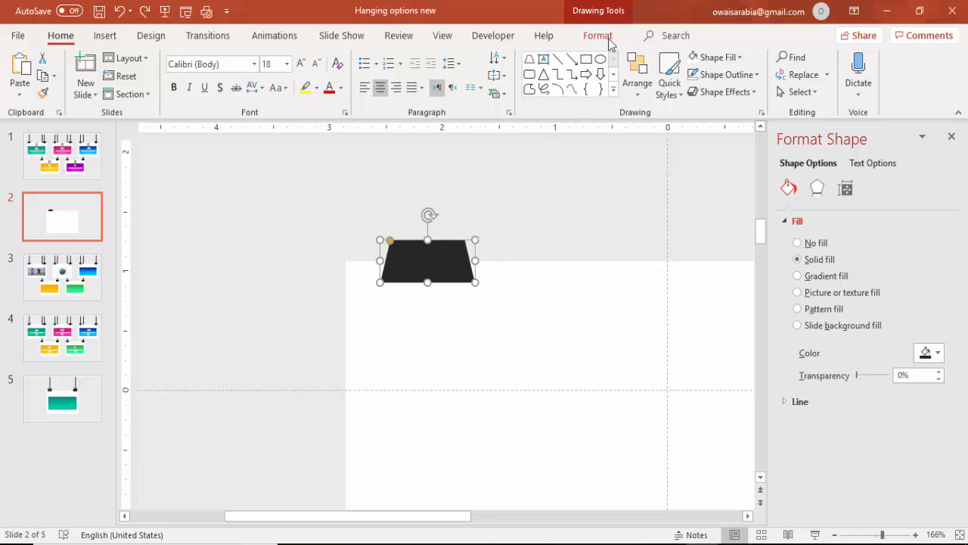
Step: Flip the hanger trapezoid vertically so its wide side faces up
{"action": "left_click", "coordinate": [596, 35]}
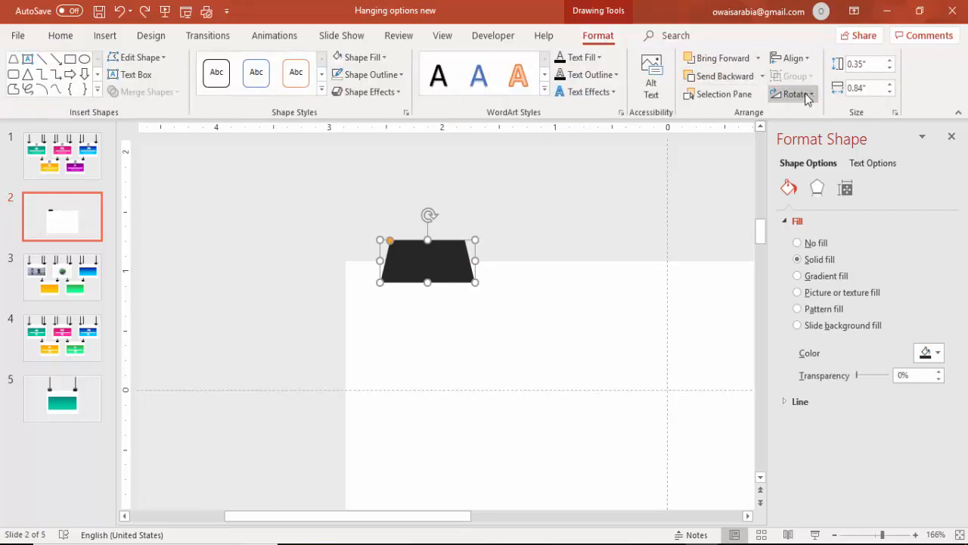
{"action": "left_click", "coordinate": [792, 94]}
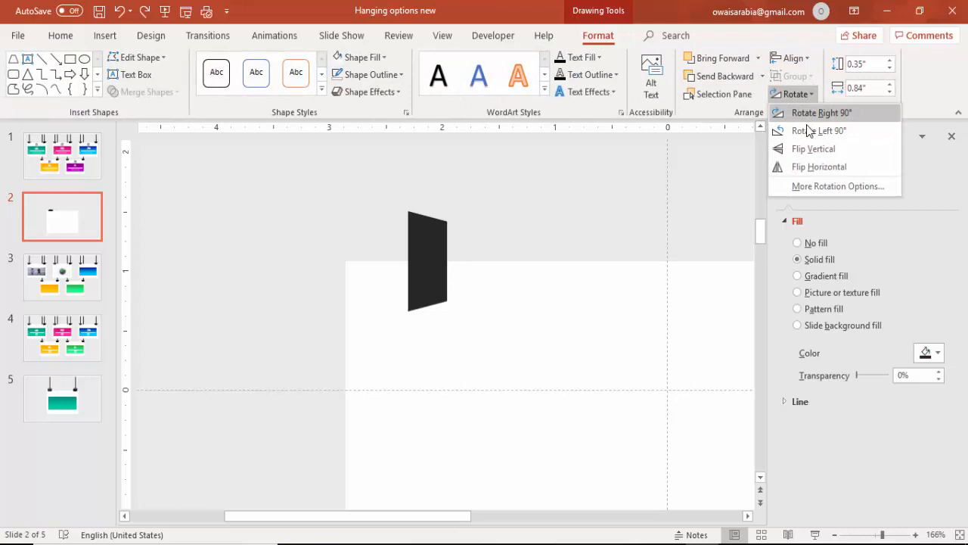
{"action": "left_click", "coordinate": [814, 148]}
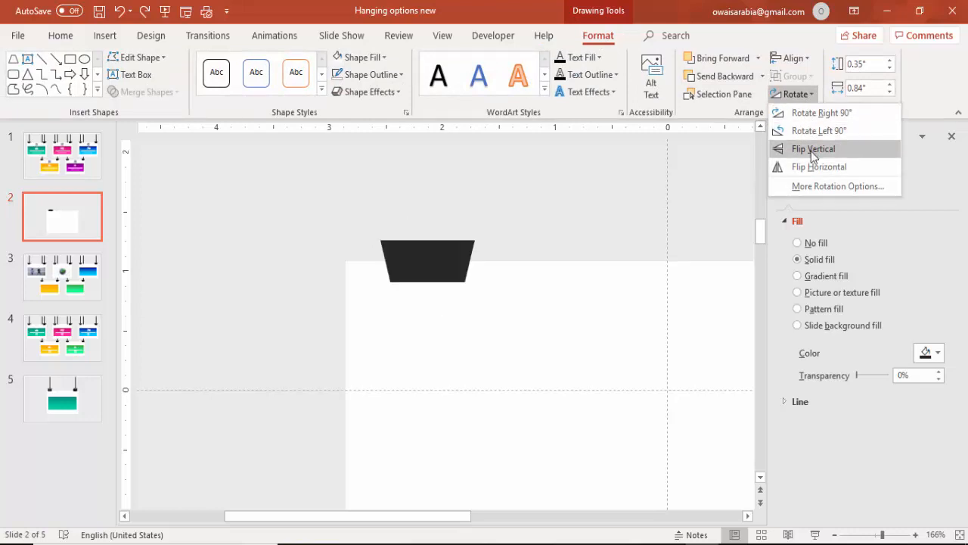
{"action": "left_click", "coordinate": [814, 148]}
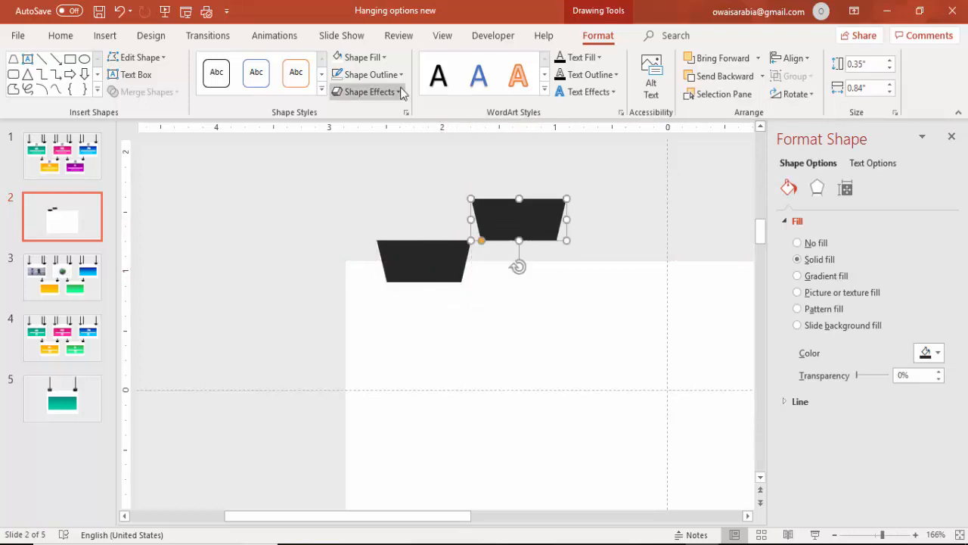
Step: Give the duplicate trapezoid a black outline and no fill
{"action": "left_click", "coordinate": [395, 75]}
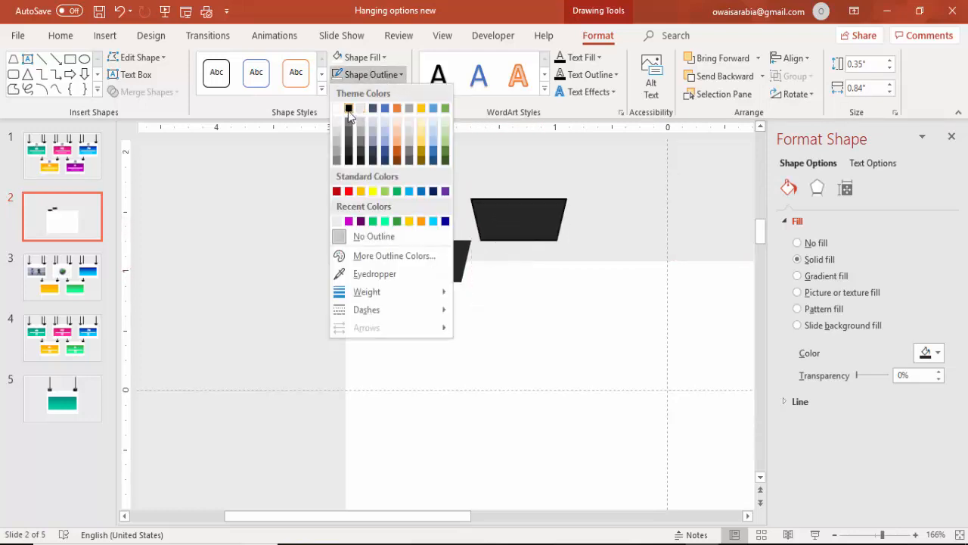
{"action": "left_click", "coordinate": [363, 57]}
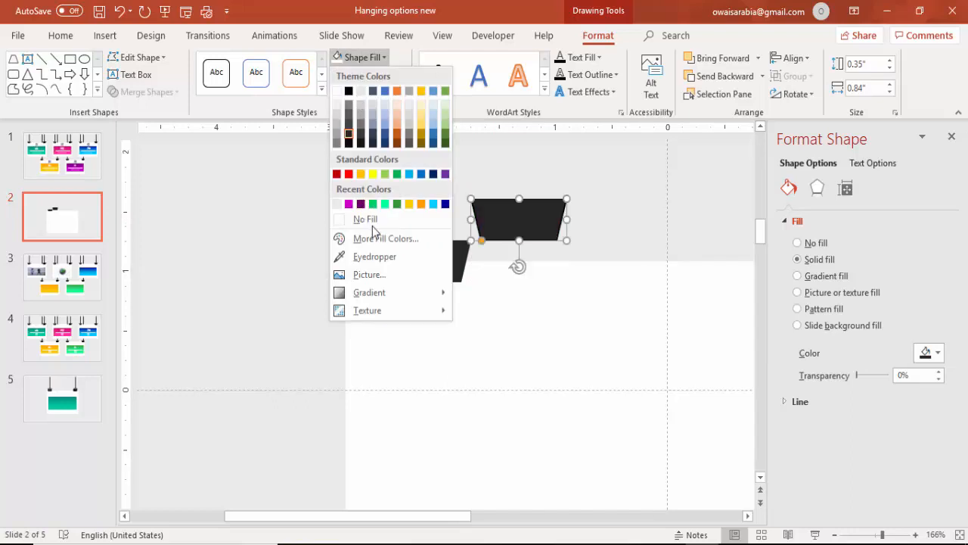
{"action": "left_click", "coordinate": [366, 217]}
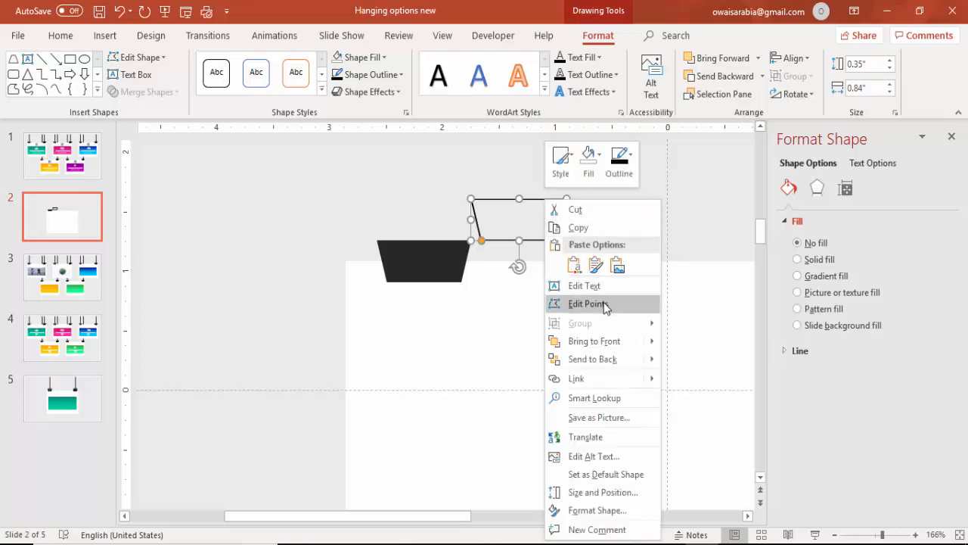
Step: Edit the outlined copy's points so its sides and top curve into a clip-wire outline
{"action": "left_click", "coordinate": [586, 302]}
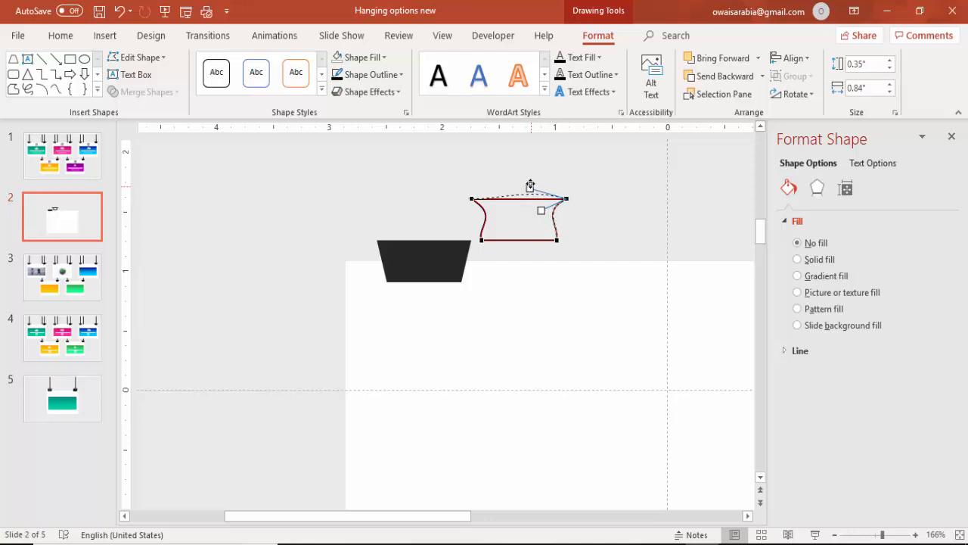
{"action": "left_click_drag", "start_coordinate": [530, 185], "coordinate": [527, 183]}
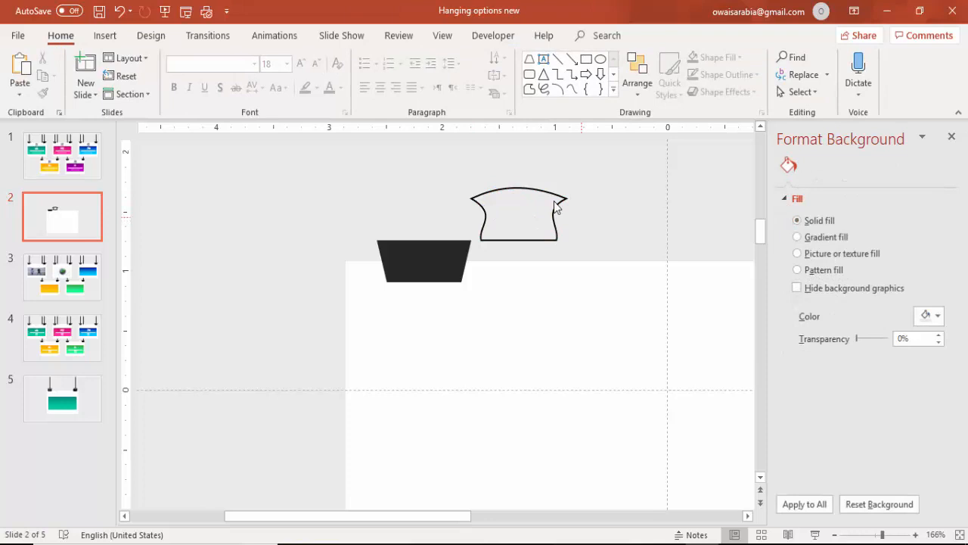
Step: Set the curved wire handle atop the black clip base to form a binder clip
{"action": "left_click", "coordinate": [515, 215]}
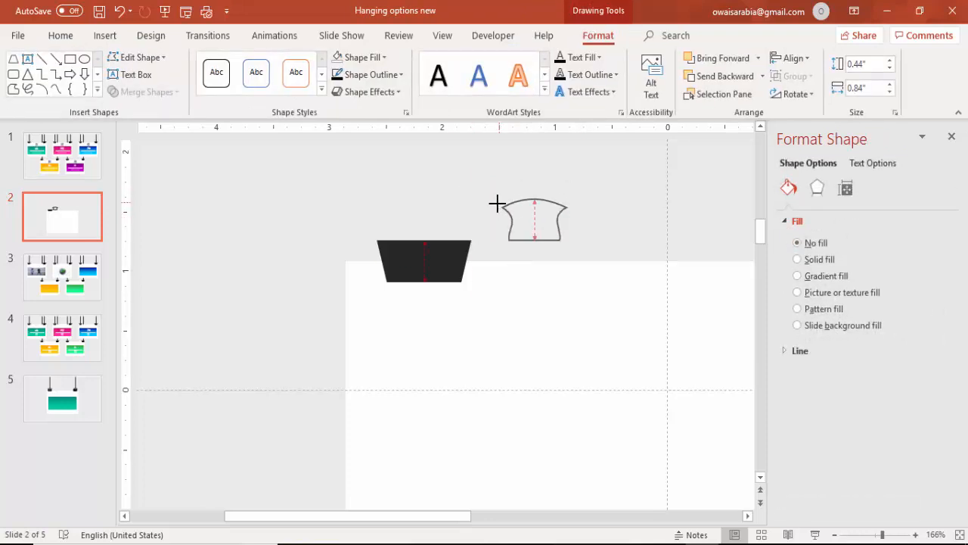
{"action": "left_click", "coordinate": [533, 219]}
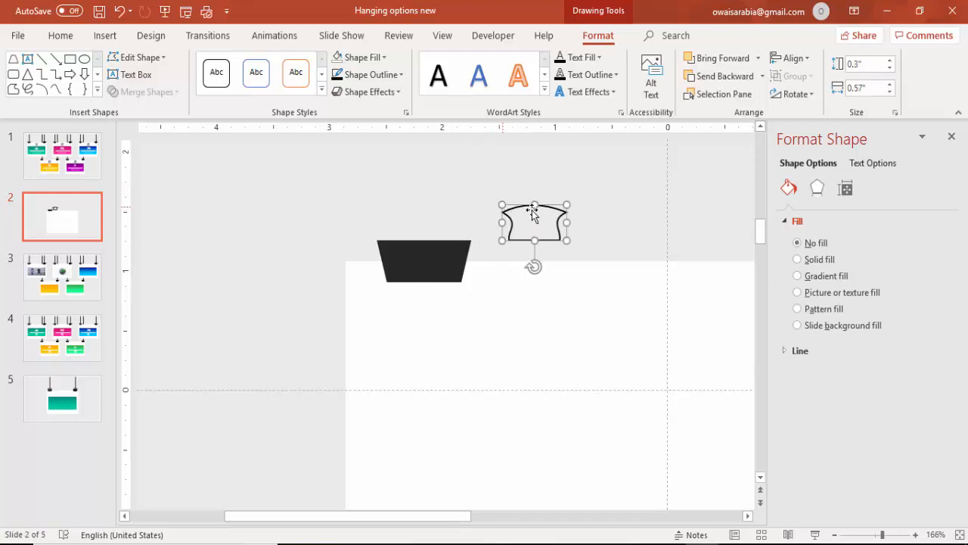
{"action": "left_click_drag", "start_coordinate": [534, 222], "coordinate": [439, 210]}
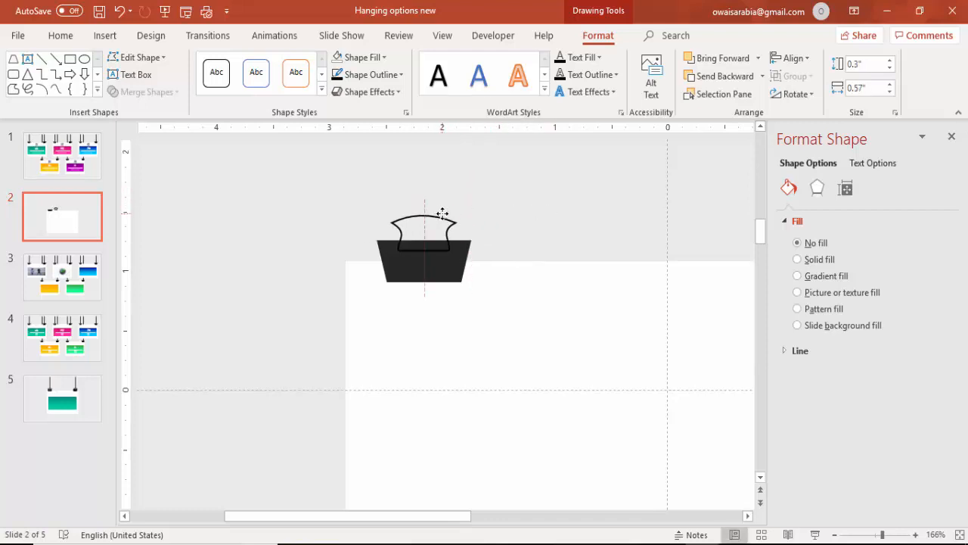
{"action": "left_click", "coordinate": [719, 75]}
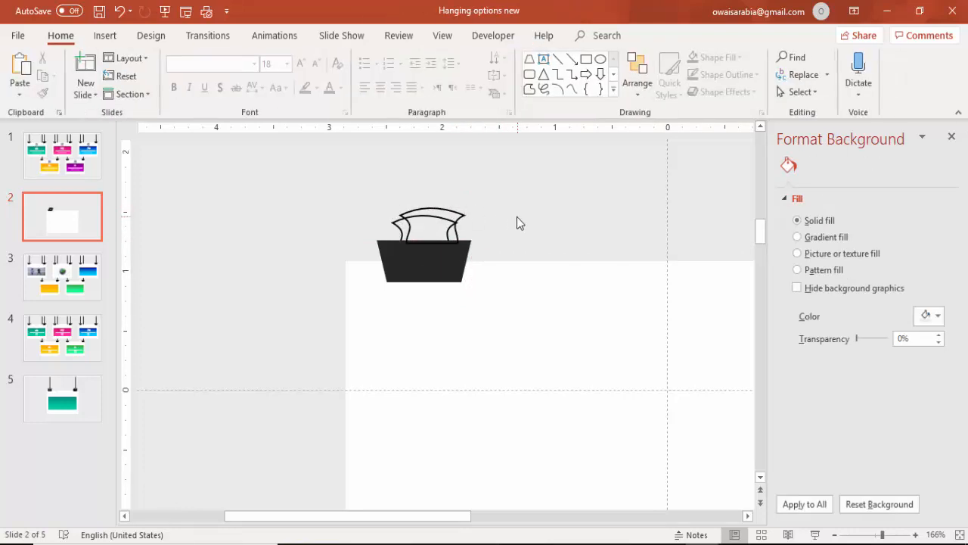
{"action": "left_click", "coordinate": [838, 534]}
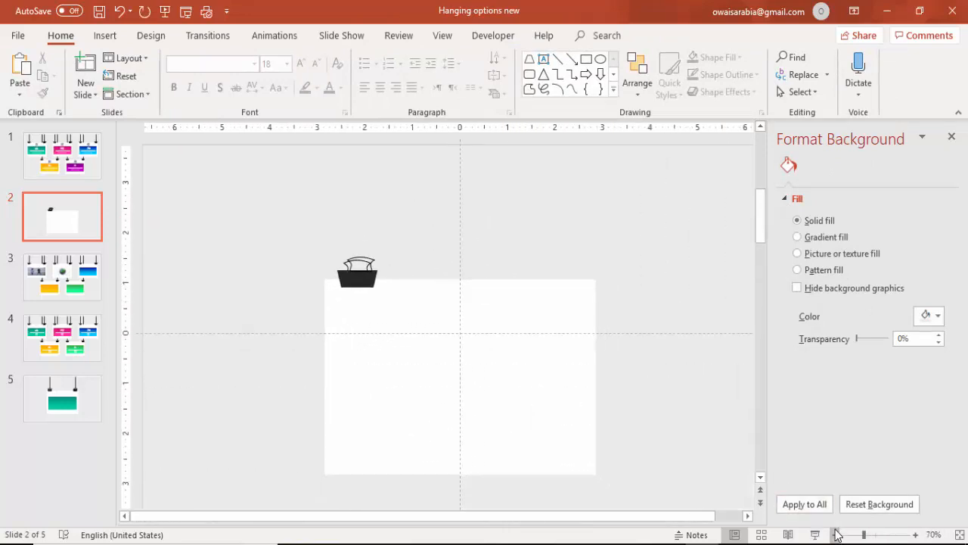
Step: Zoom out to the whole slide, select the clip pieces and arm the Line shape tool
{"action": "left_click", "coordinate": [843, 533]}
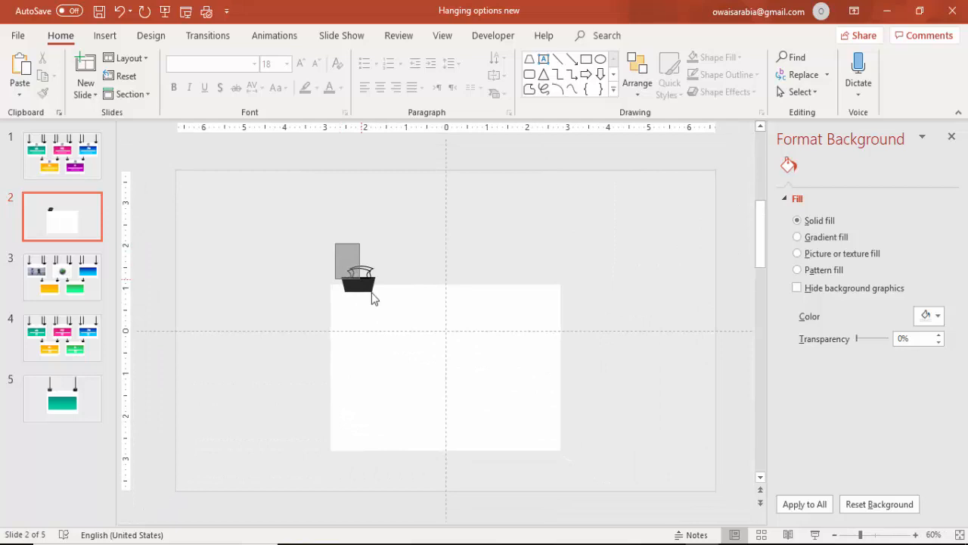
{"action": "left_click", "coordinate": [356, 275]}
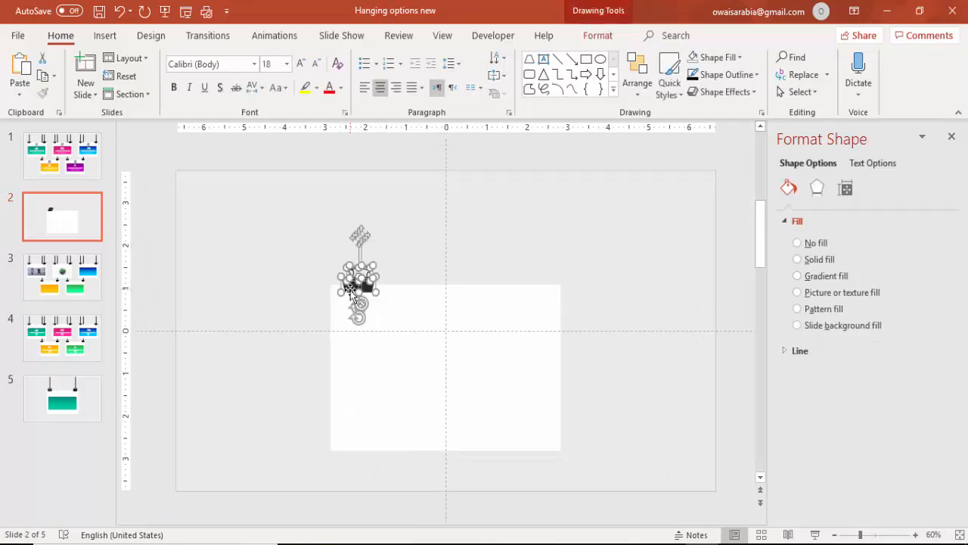
{"action": "left_click", "coordinate": [797, 243]}
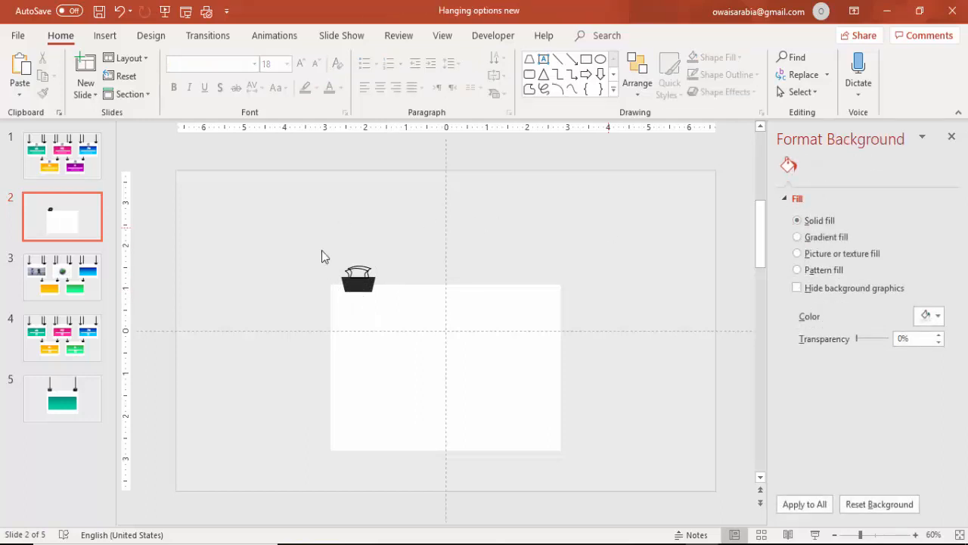
{"action": "left_click", "coordinate": [105, 36]}
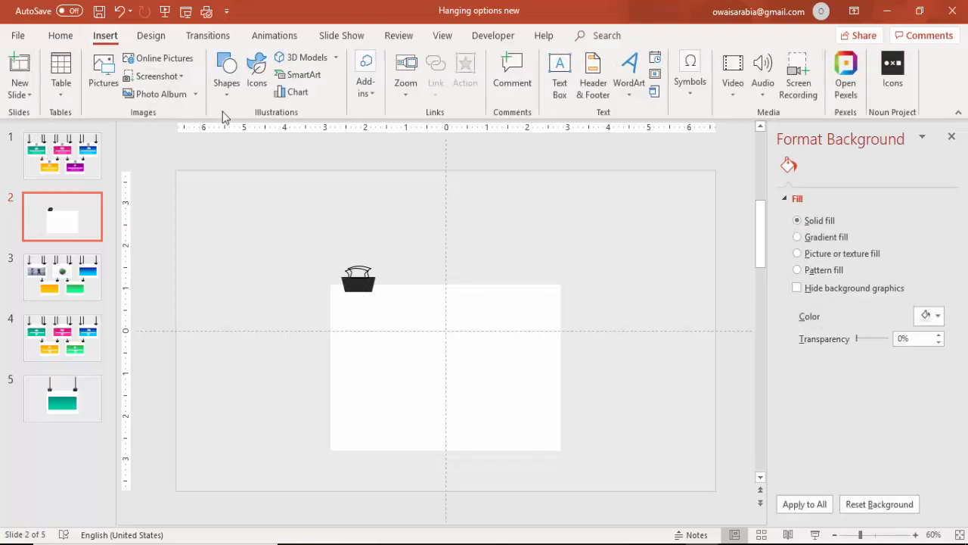
{"action": "left_click", "coordinate": [227, 73]}
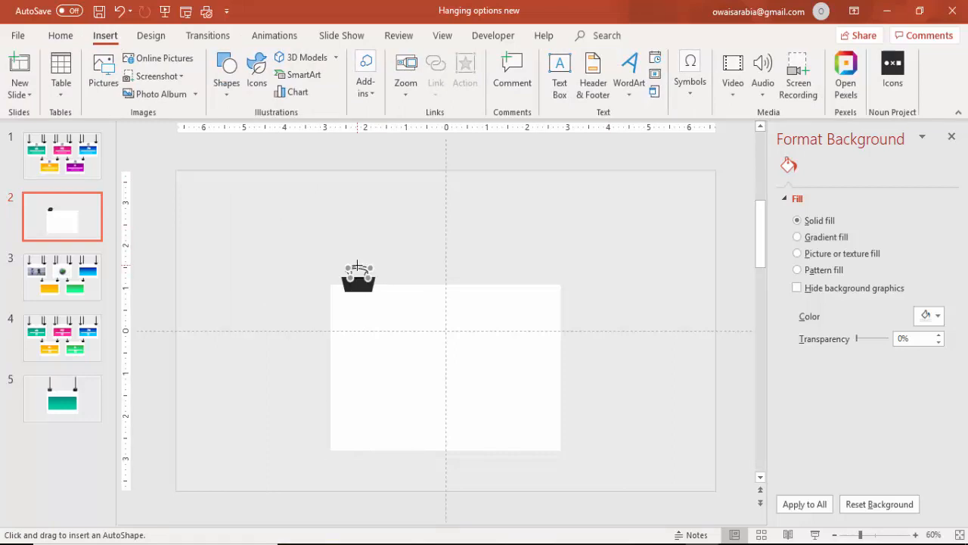
Step: Draw a vertical string above the clip and group it, ready to copy to the right
{"action": "left_click_drag", "start_coordinate": [357, 272], "coordinate": [357, 172]}
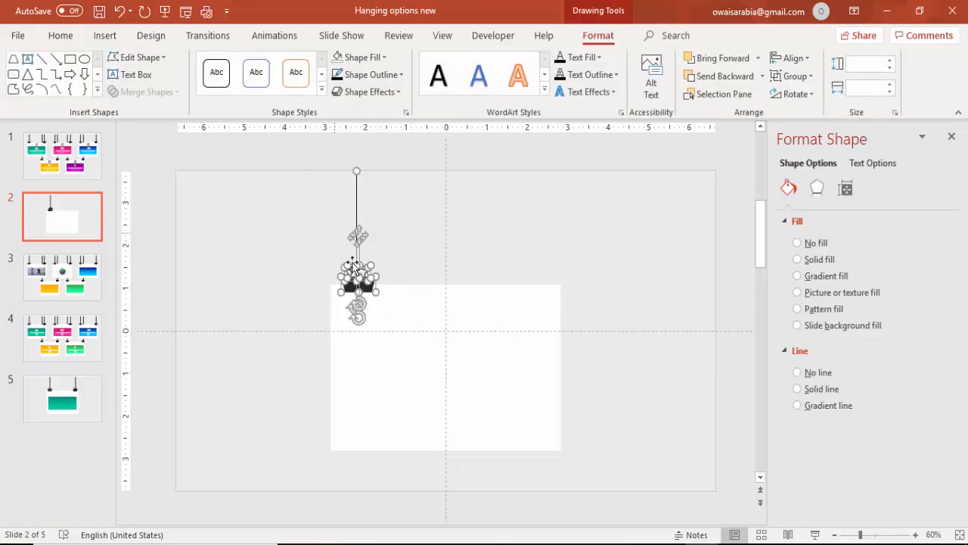
{"action": "right_click", "coordinate": [355, 270]}
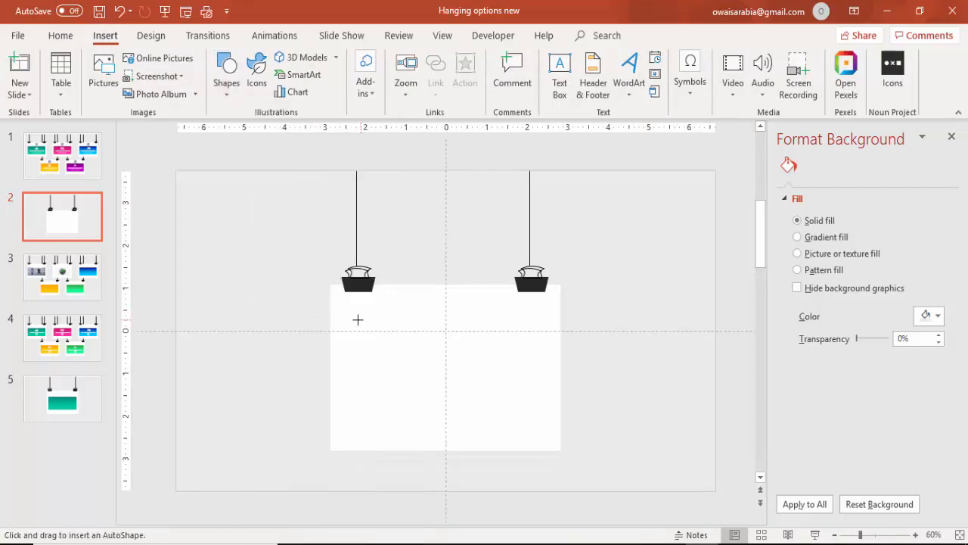
Step: Draw a borderless rectangular panel on the card and switch its fill to gradient
{"action": "left_click_drag", "start_coordinate": [348, 317], "coordinate": [533, 414]}
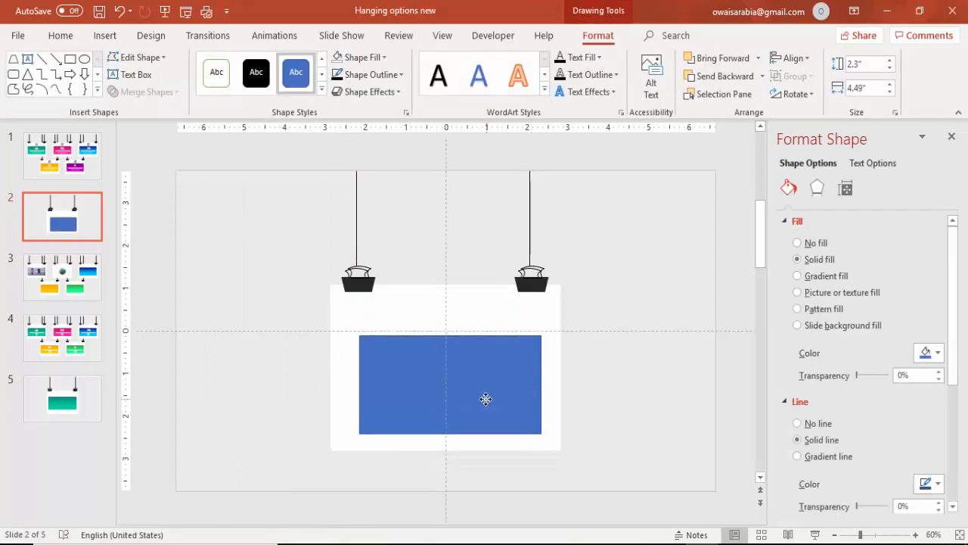
{"action": "left_click_drag", "start_coordinate": [485, 400], "coordinate": [483, 393]}
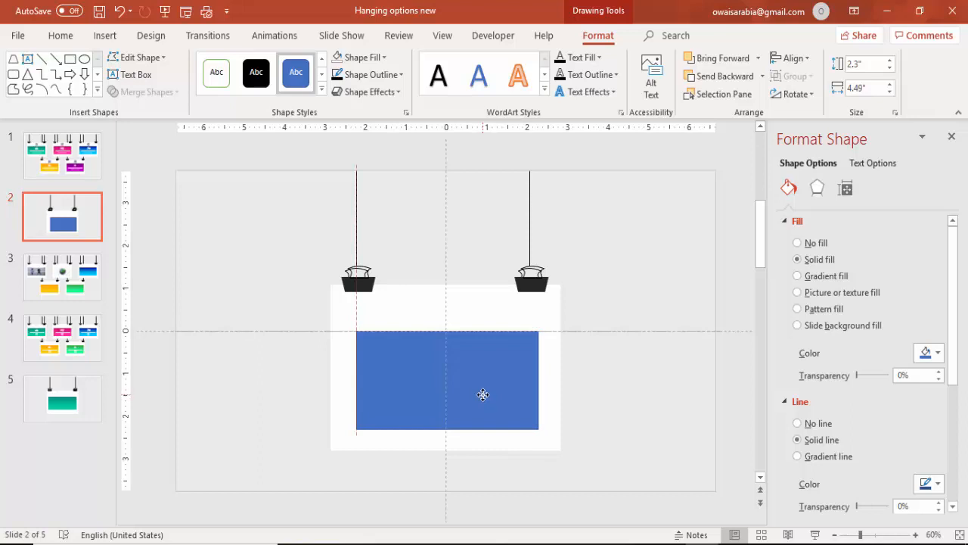
{"action": "left_click", "coordinate": [481, 393]}
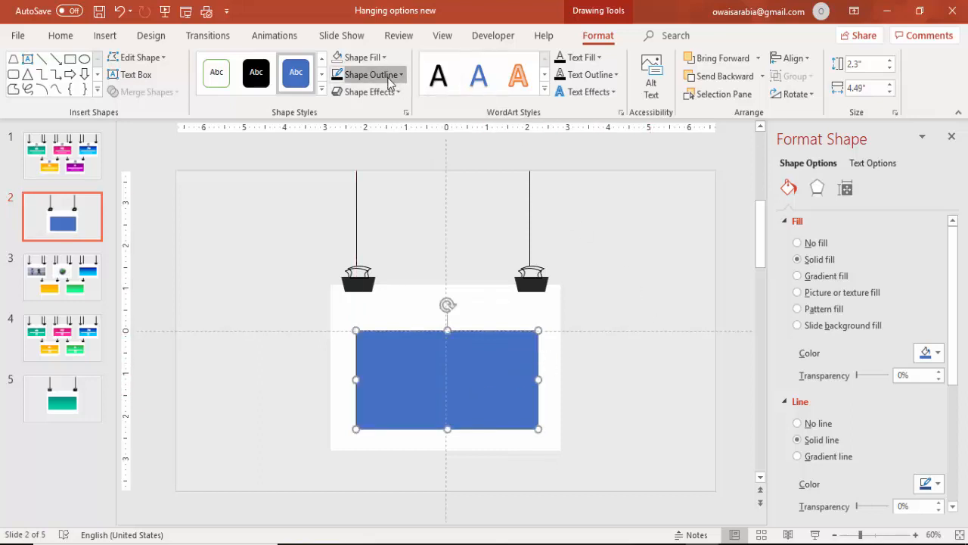
{"action": "left_click", "coordinate": [795, 424]}
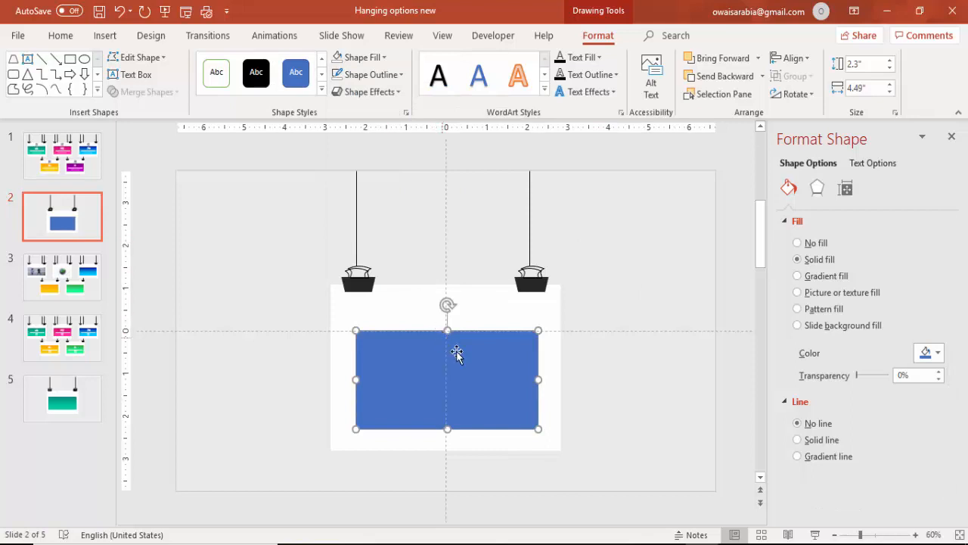
{"action": "left_click", "coordinate": [795, 275]}
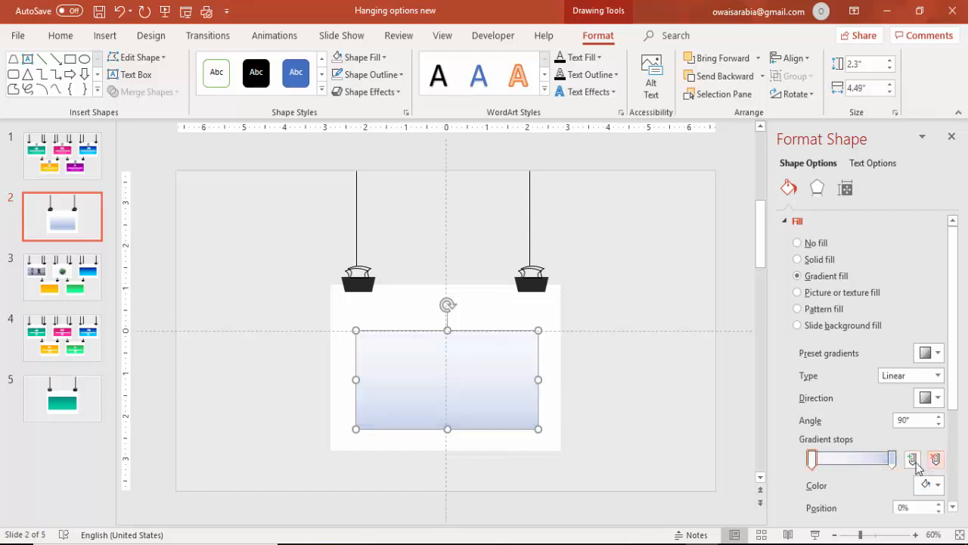
Step: Set the gradient stops to orange and yellow and flip it to run vertically
{"action": "left_click", "coordinate": [932, 484]}
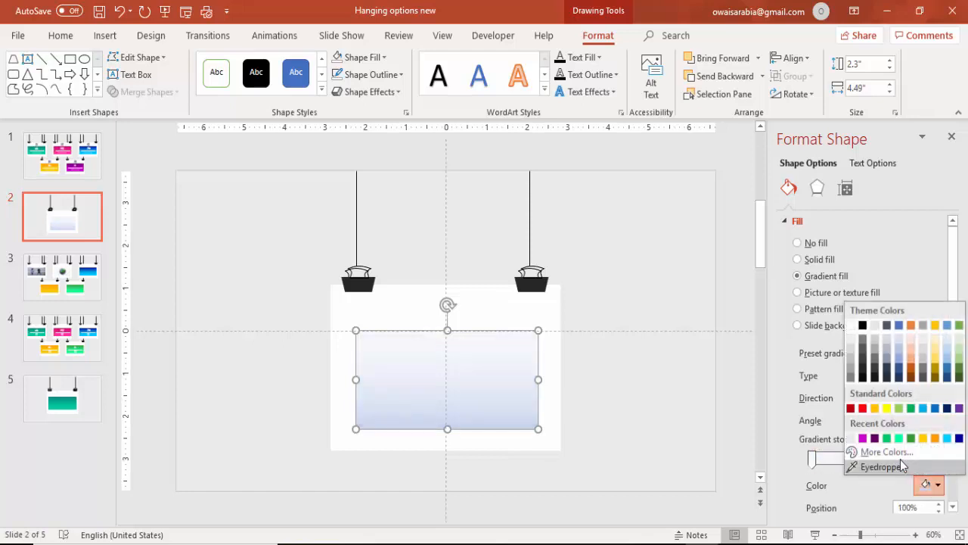
{"action": "left_click", "coordinate": [883, 450]}
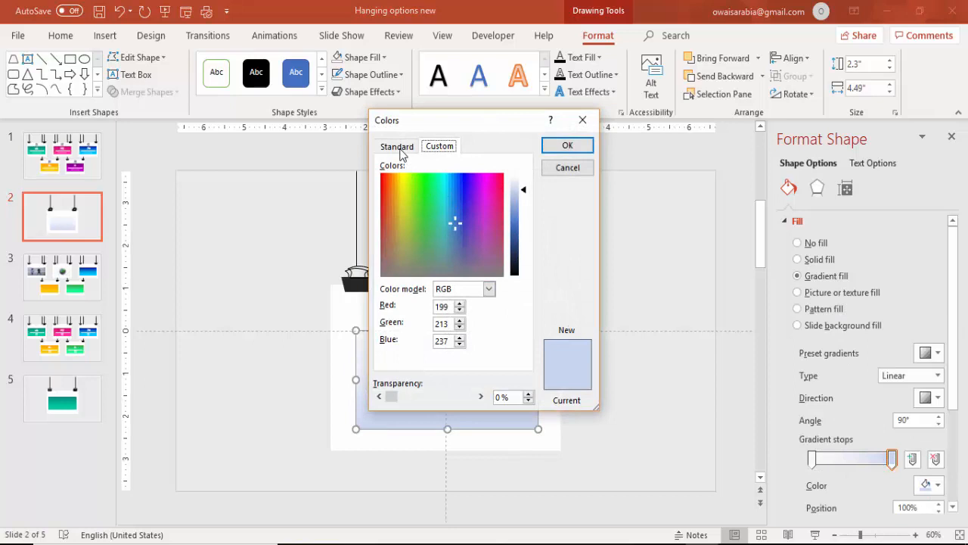
{"action": "left_click", "coordinate": [396, 145]}
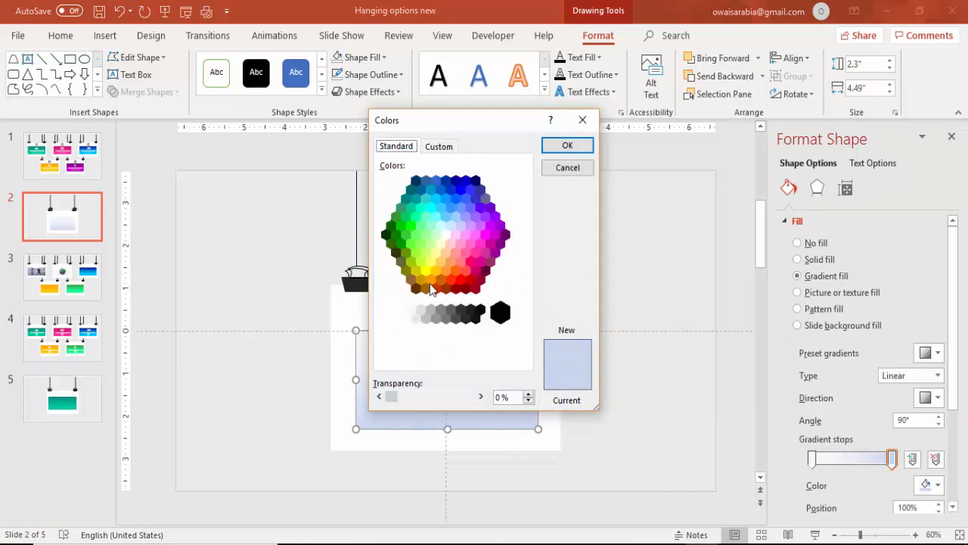
{"action": "left_click", "coordinate": [429, 278]}
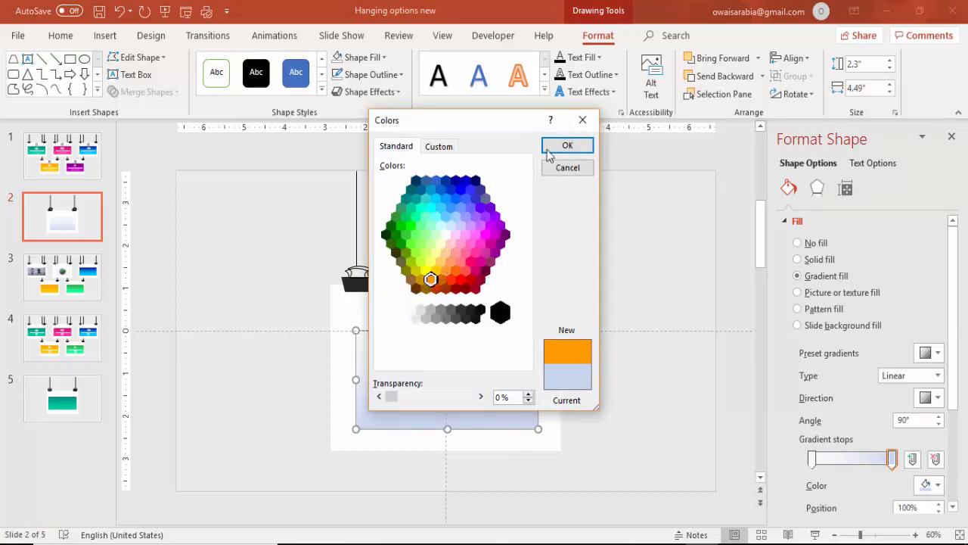
{"action": "left_click", "coordinate": [567, 145]}
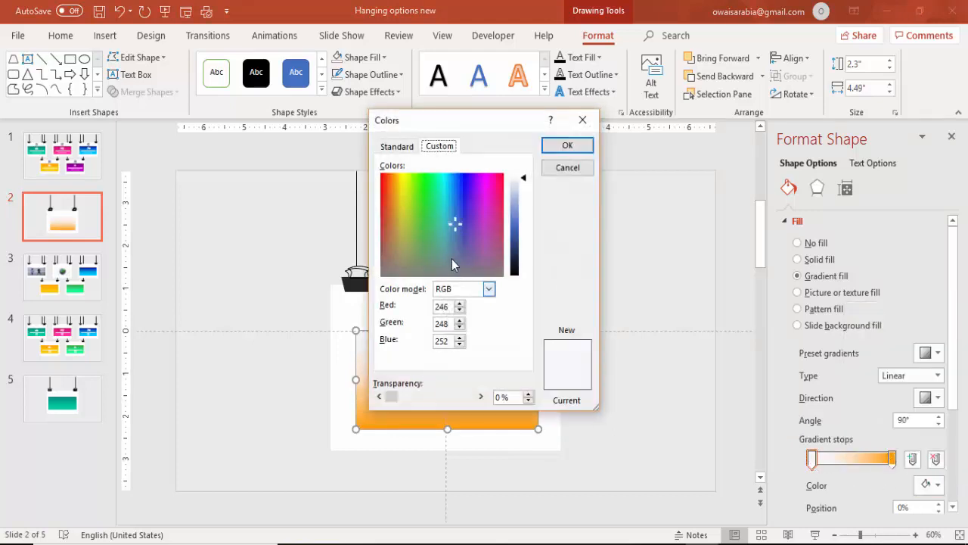
{"action": "left_click", "coordinate": [396, 145]}
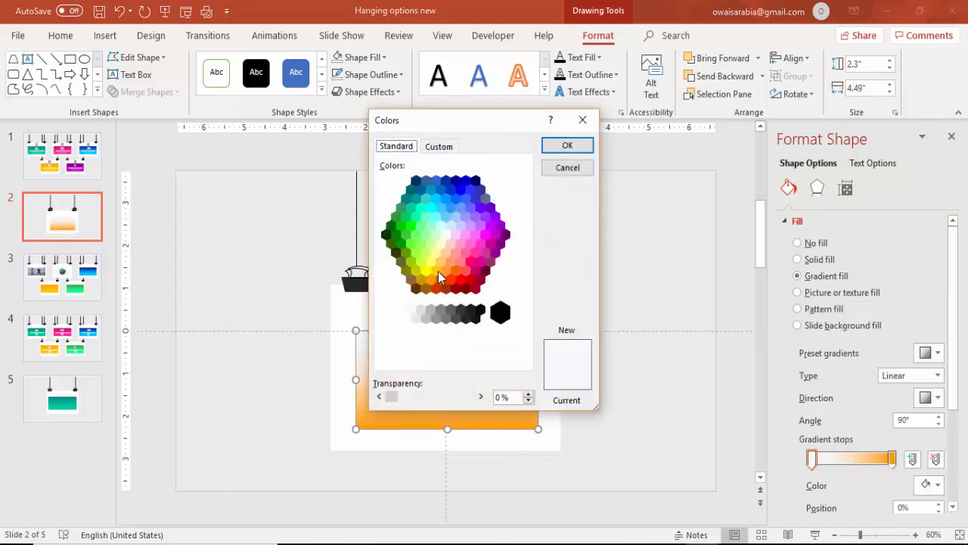
{"action": "left_click", "coordinate": [567, 146]}
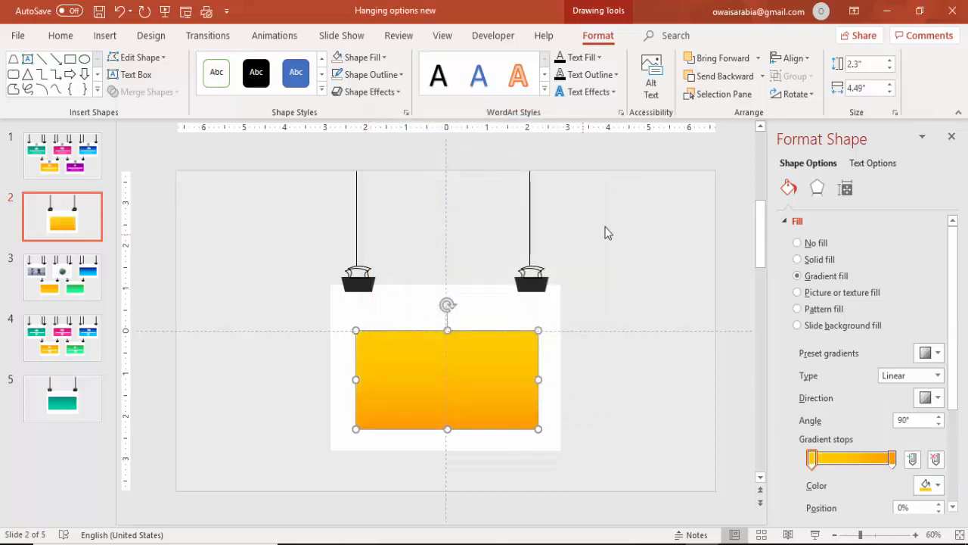
{"action": "left_click", "coordinate": [934, 397]}
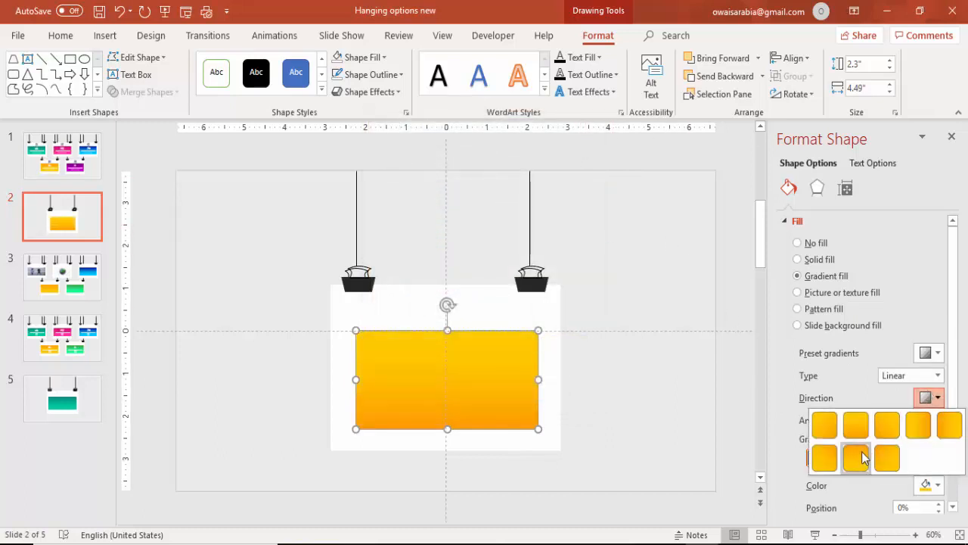
{"action": "left_click", "coordinate": [856, 456]}
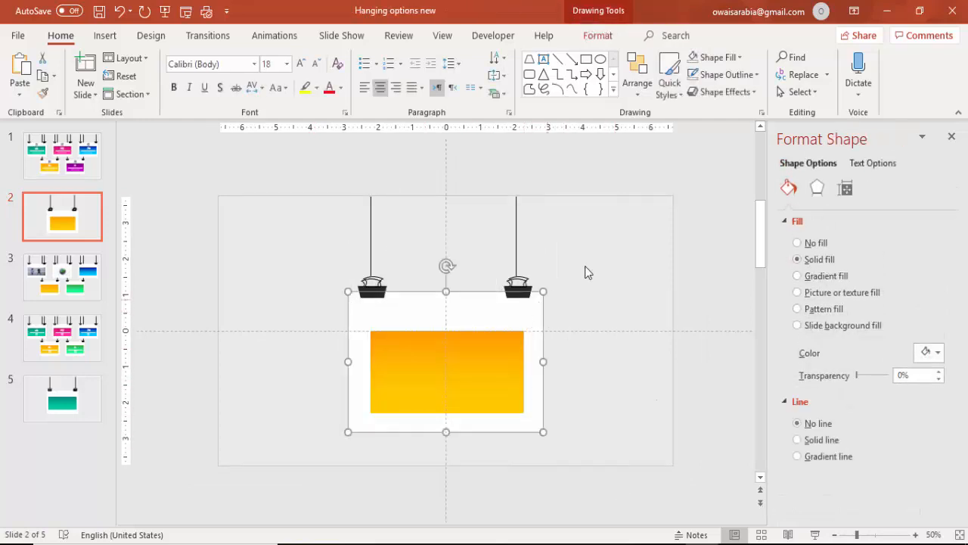
{"action": "mouse_move", "coordinate": [817, 188]}
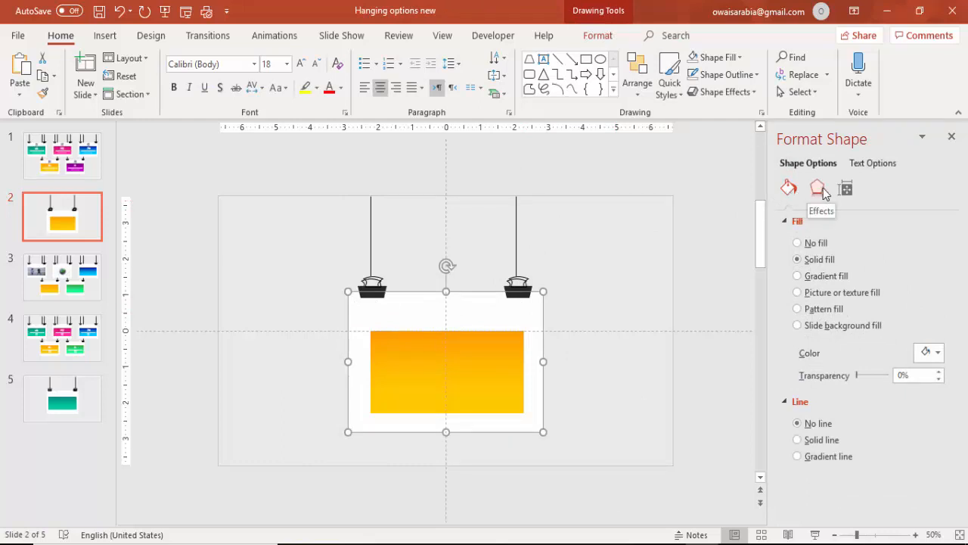
Step: Give the white card a -135° shadow with 6 pt distance and 7 pt blur
{"action": "left_click", "coordinate": [817, 187]}
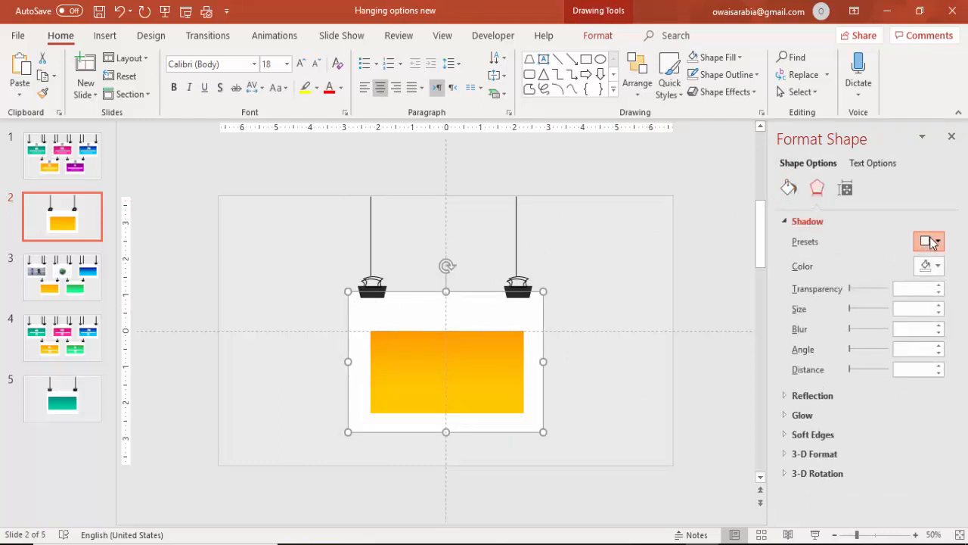
{"action": "left_click", "coordinate": [923, 242]}
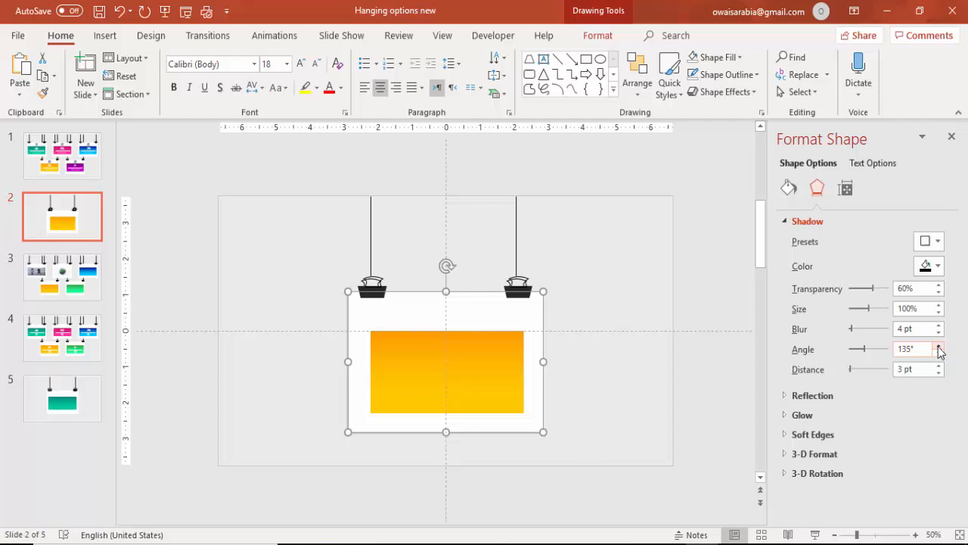
{"action": "left_click", "coordinate": [939, 365]}
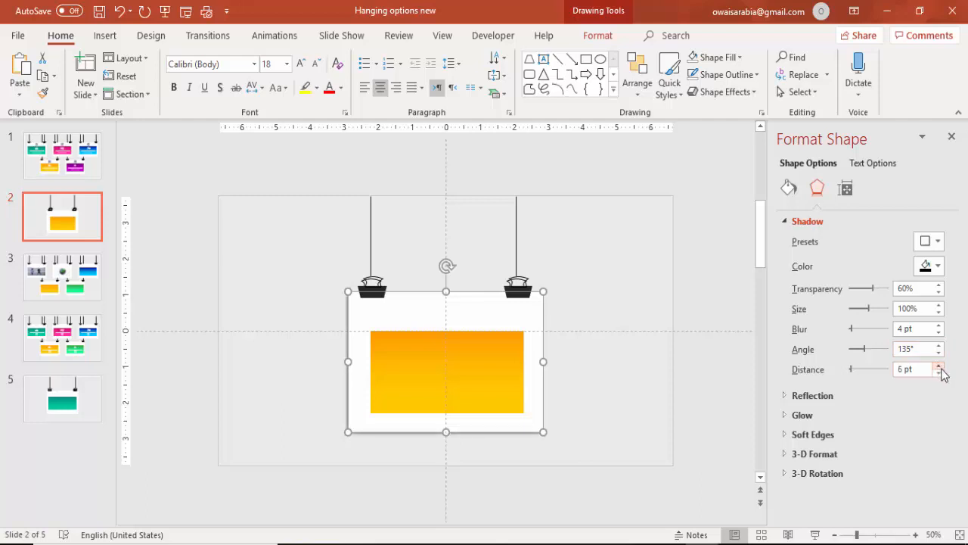
{"action": "left_click", "coordinate": [941, 325]}
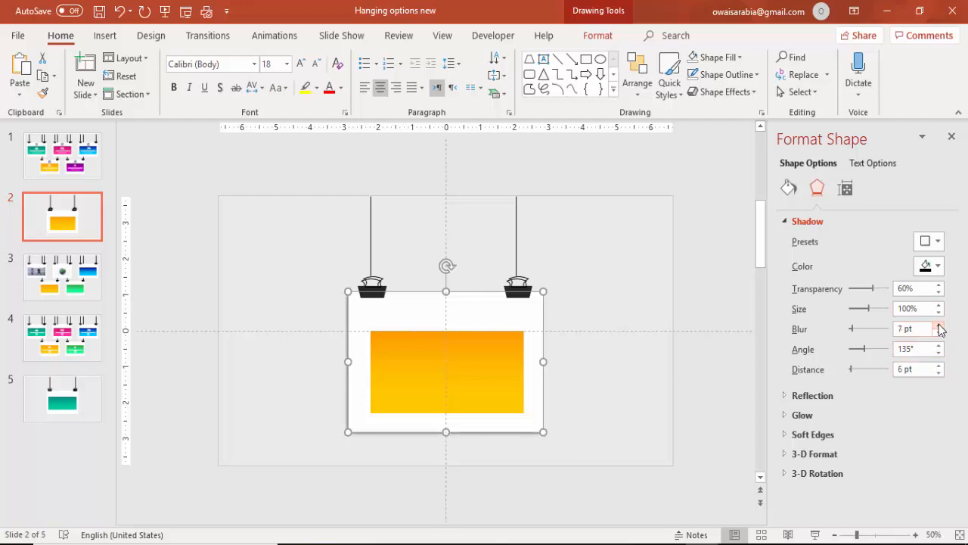
{"action": "left_click", "coordinate": [935, 323]}
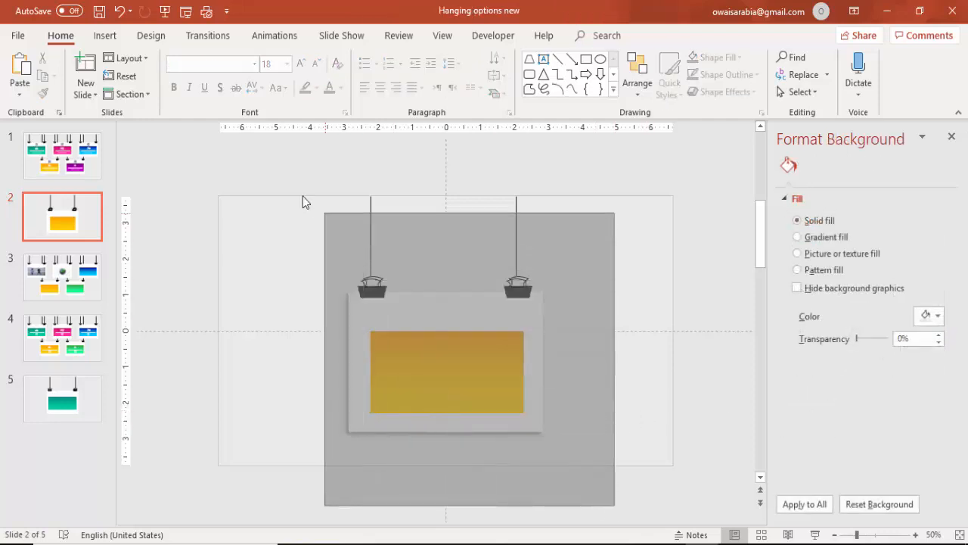
Step: Group the hanging card with its clips into one object
{"action": "left_click", "coordinate": [446, 370]}
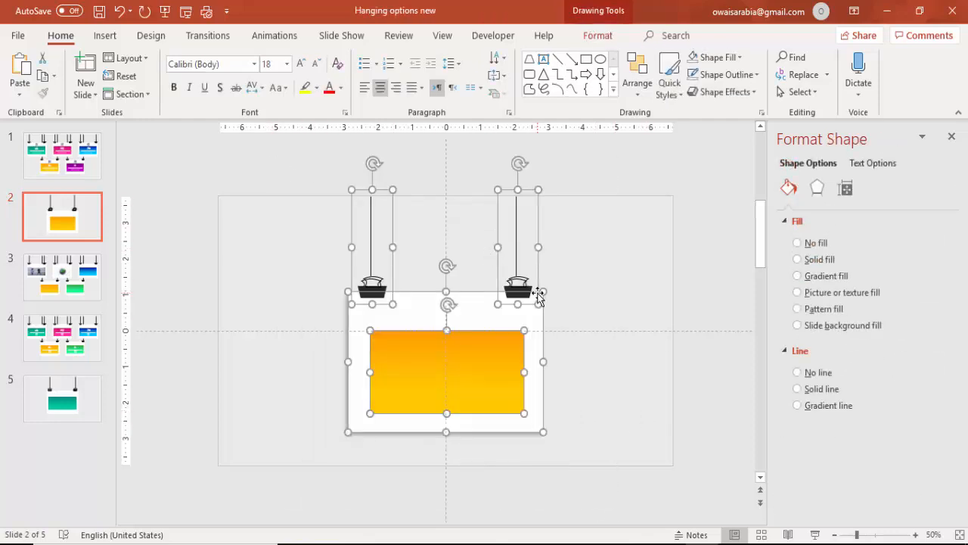
{"action": "right_click", "coordinate": [537, 295]}
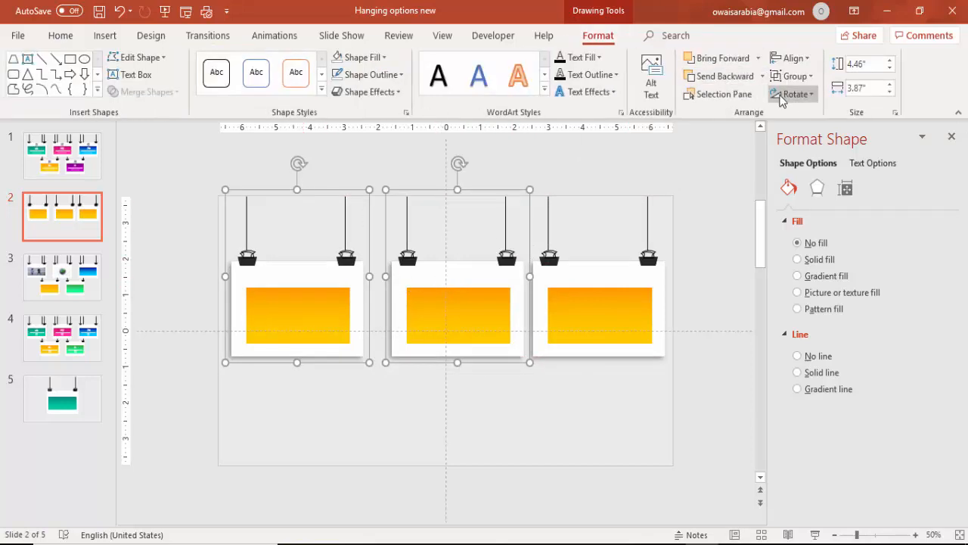
Step: Distribute the three card copies horizontally so they sit evenly spaced across the top
{"action": "left_click", "coordinate": [789, 57]}
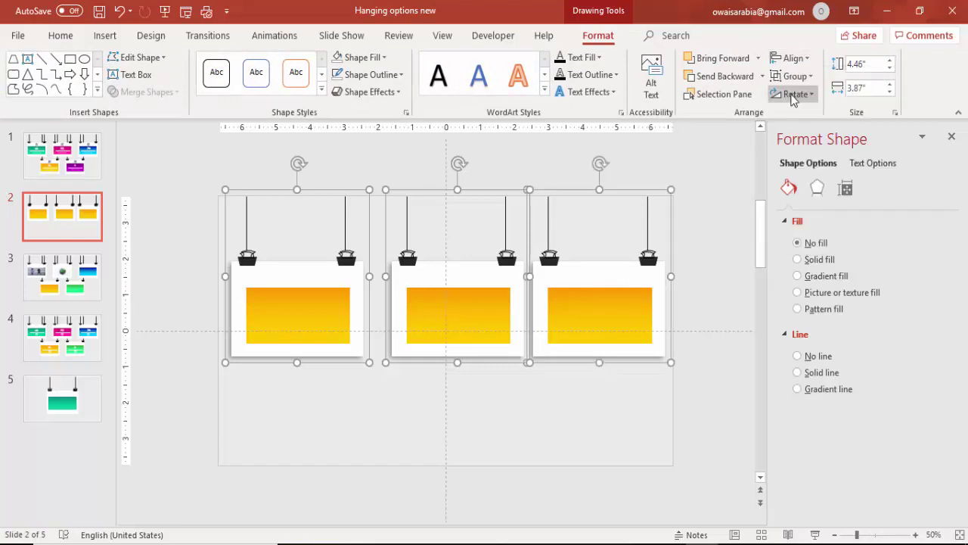
{"action": "left_click", "coordinate": [789, 58]}
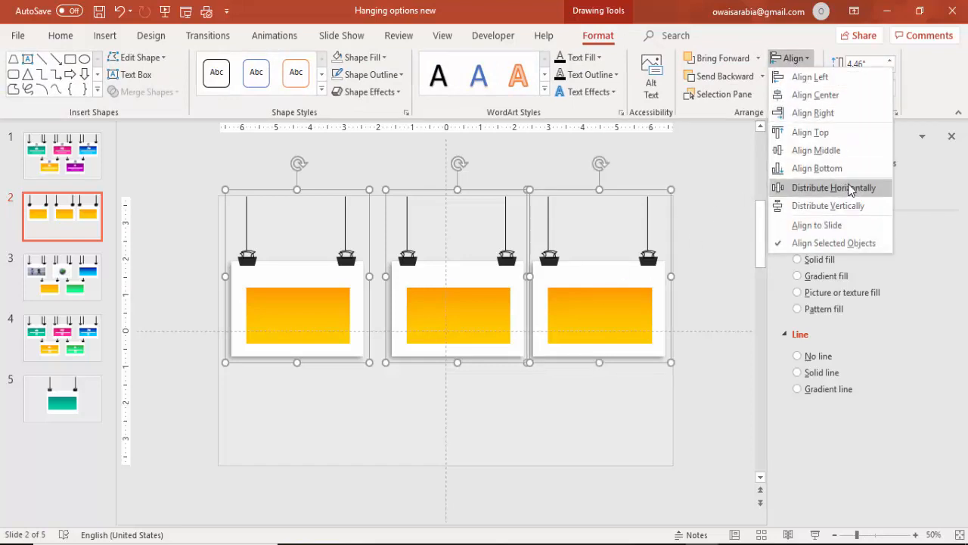
{"action": "left_click", "coordinate": [834, 187]}
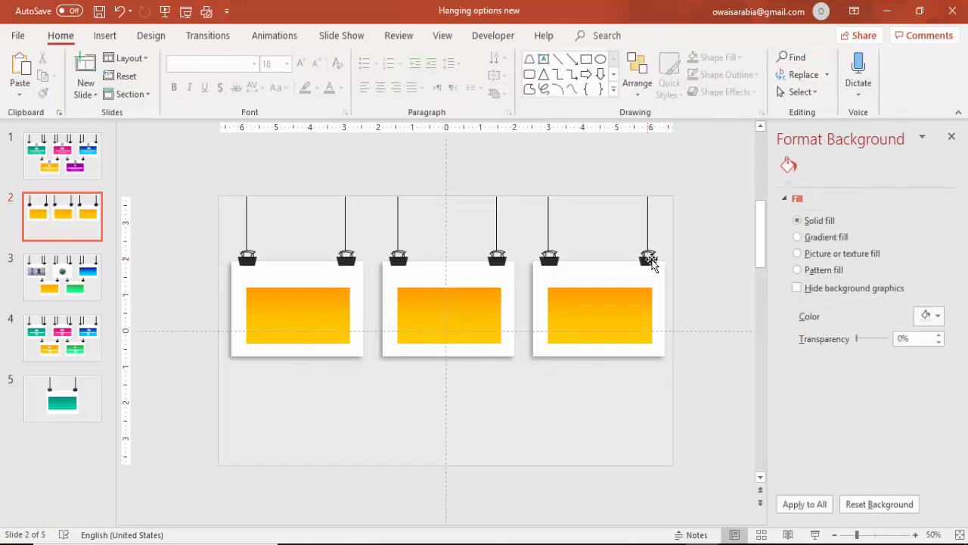
{"action": "left_click", "coordinate": [297, 313]}
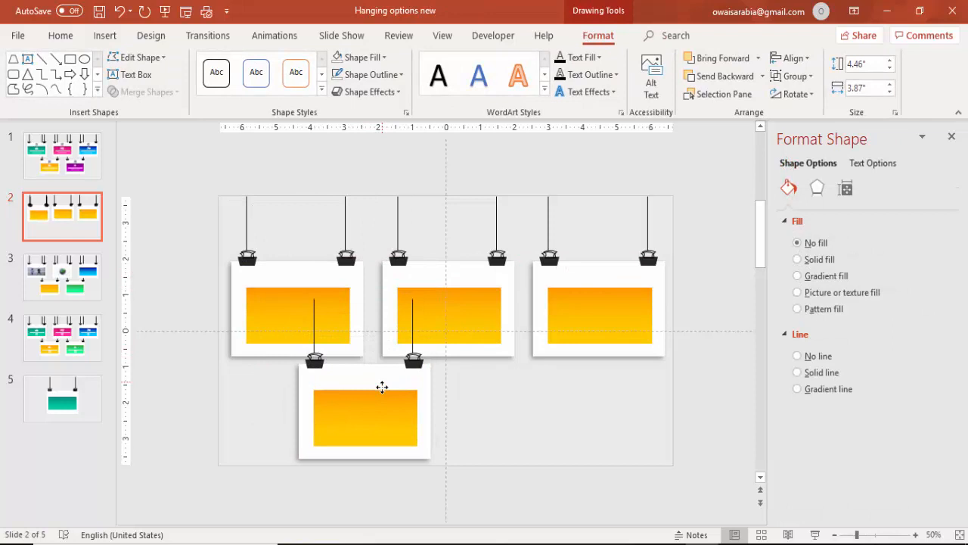
Step: Place a duplicated card copy into the lower row beneath a gap of the top row
{"action": "left_click_drag", "start_coordinate": [381, 388], "coordinate": [389, 384]}
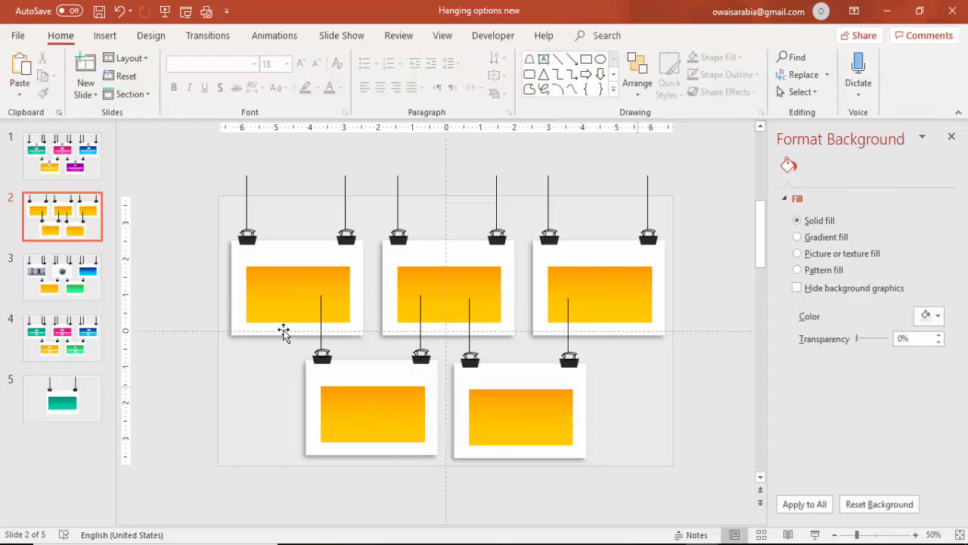
Step: Draw vertical string lines from the slide top down to each lower card's clip
{"action": "left_click", "coordinate": [297, 293]}
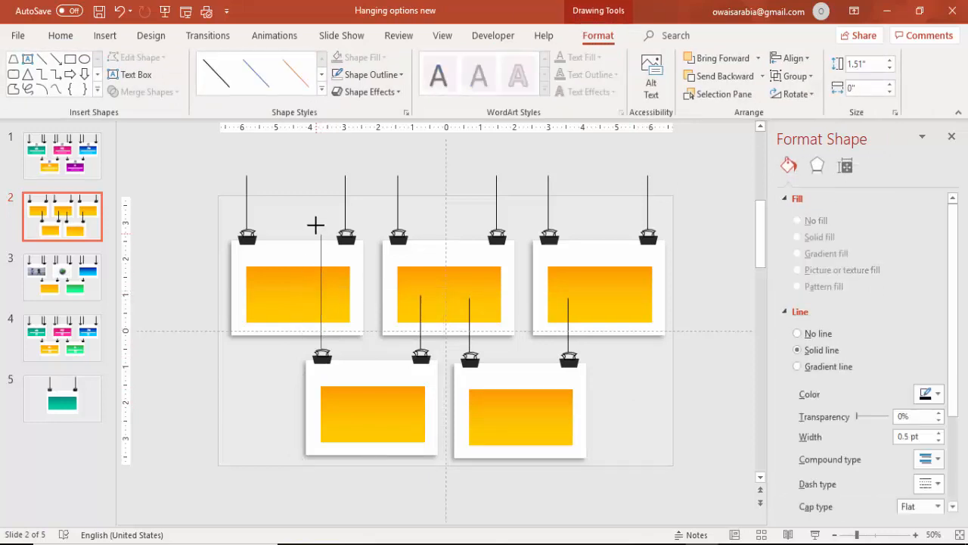
{"action": "mouse_move", "coordinate": [321, 198]}
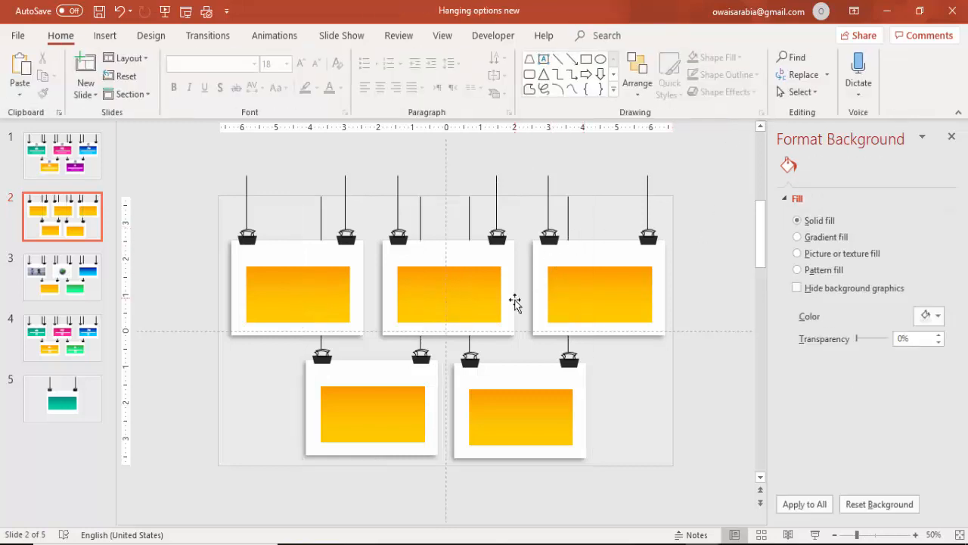
{"action": "mouse_move", "coordinate": [239, 182]}
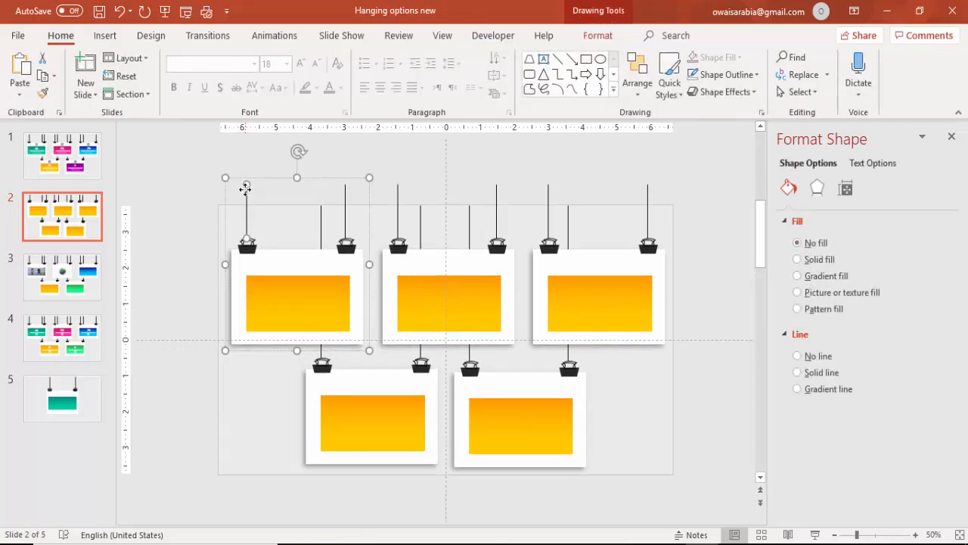
{"action": "left_click", "coordinate": [798, 372]}
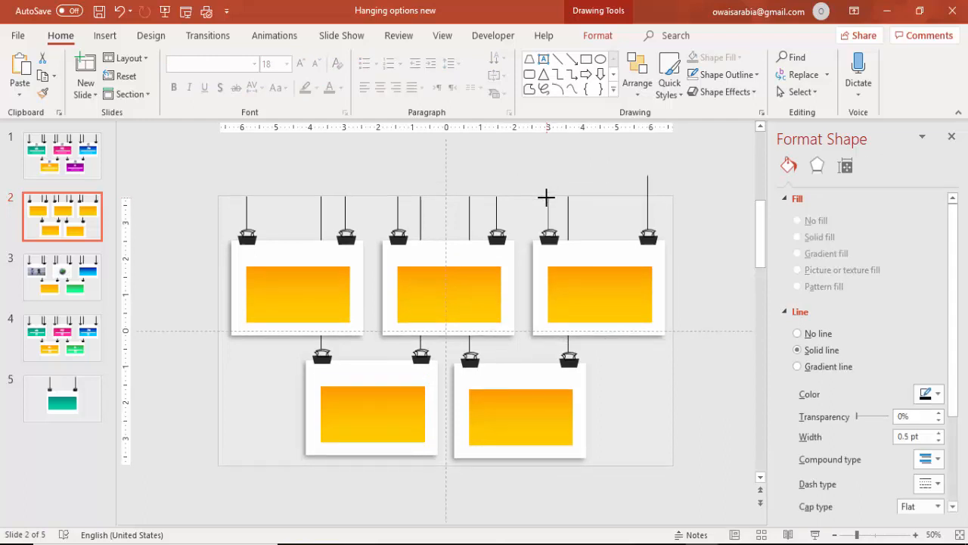
{"action": "left_click", "coordinate": [597, 273]}
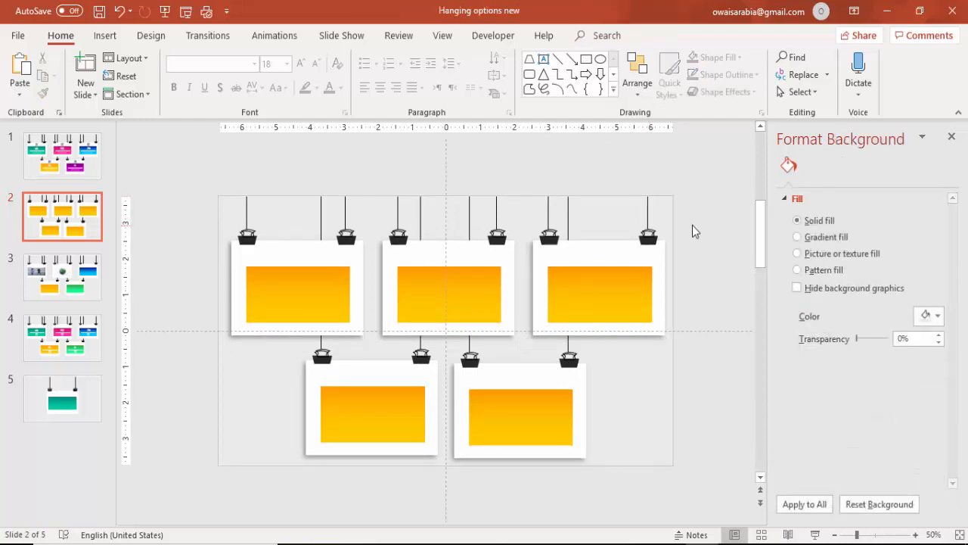
{"action": "mouse_move", "coordinate": [403, 307]}
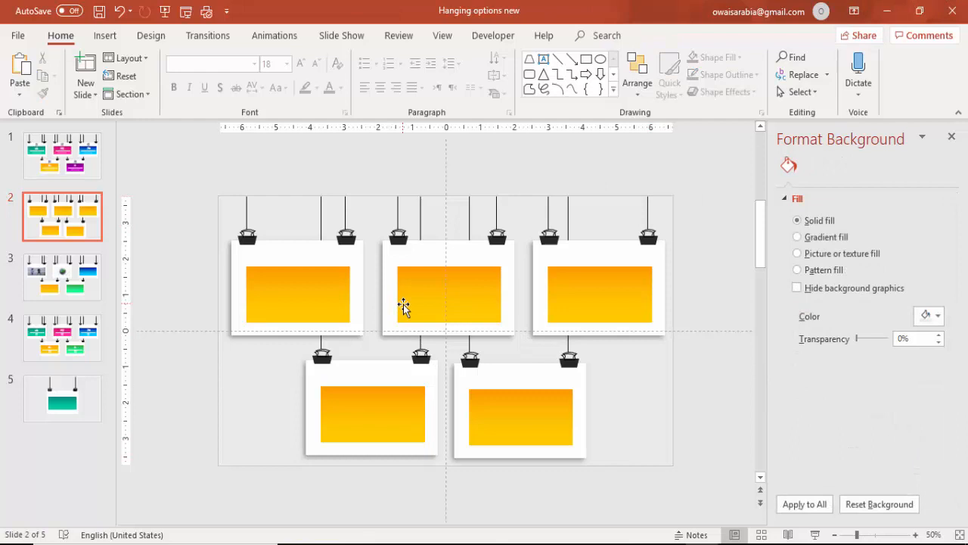
Step: Recolour both gradient stops of the middle top card's panel to purple and magenta
{"action": "left_click", "coordinate": [448, 296]}
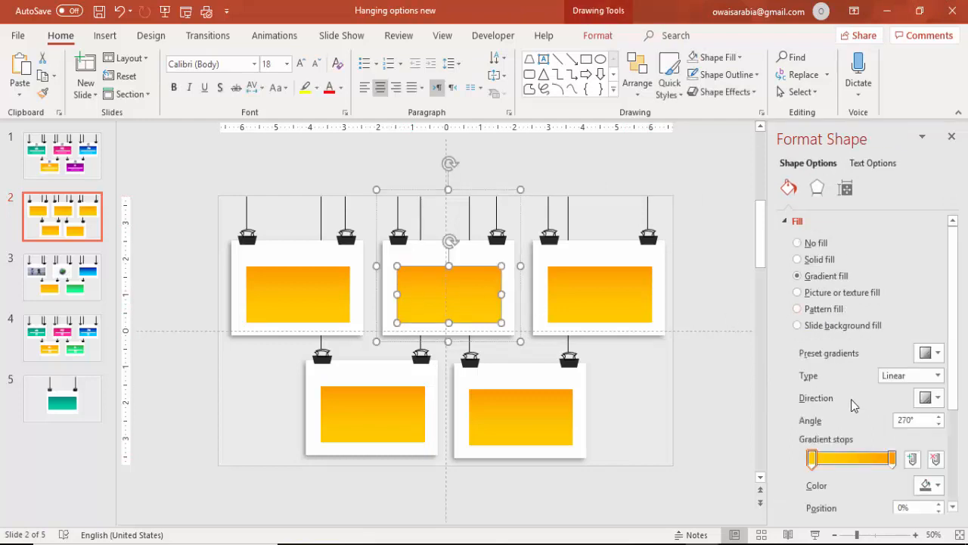
{"action": "left_click", "coordinate": [929, 484]}
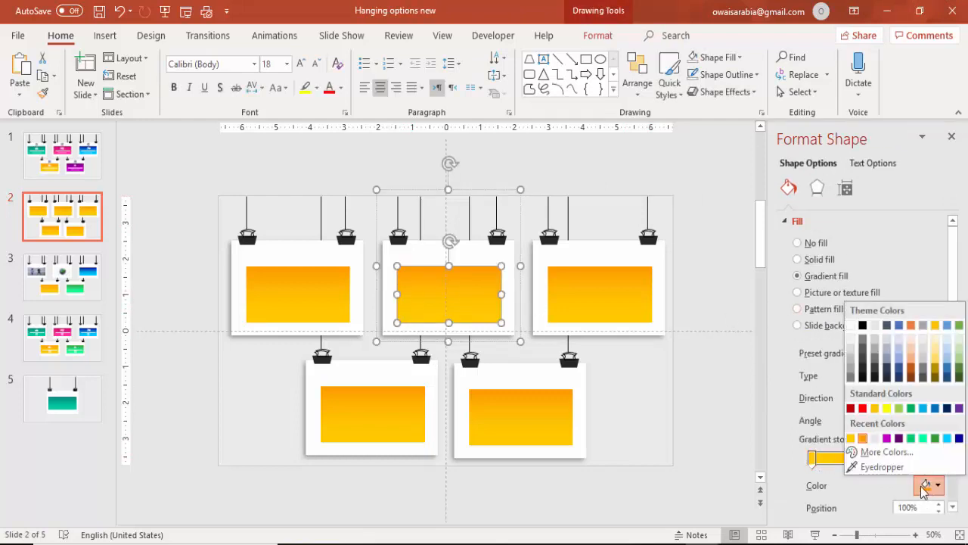
{"action": "left_click", "coordinate": [868, 451]}
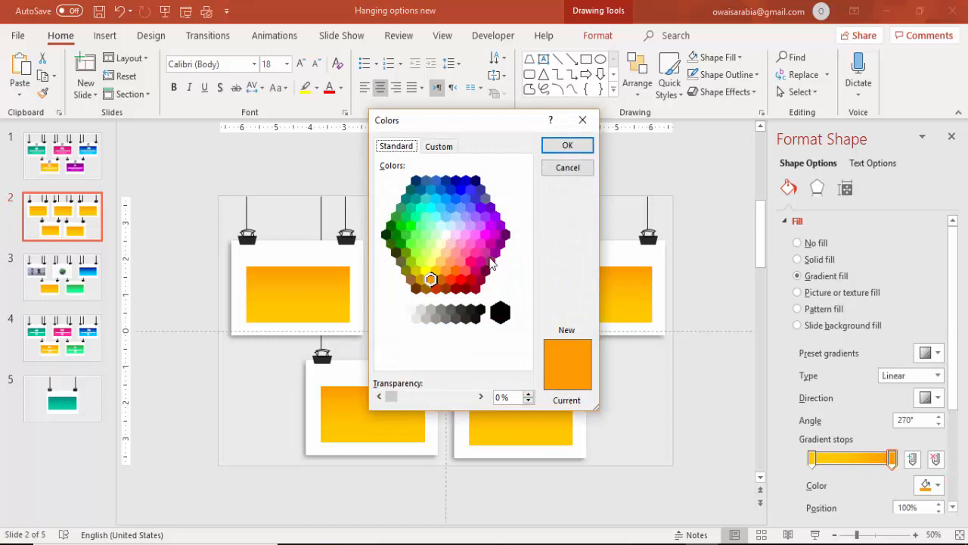
{"action": "left_click", "coordinate": [567, 146]}
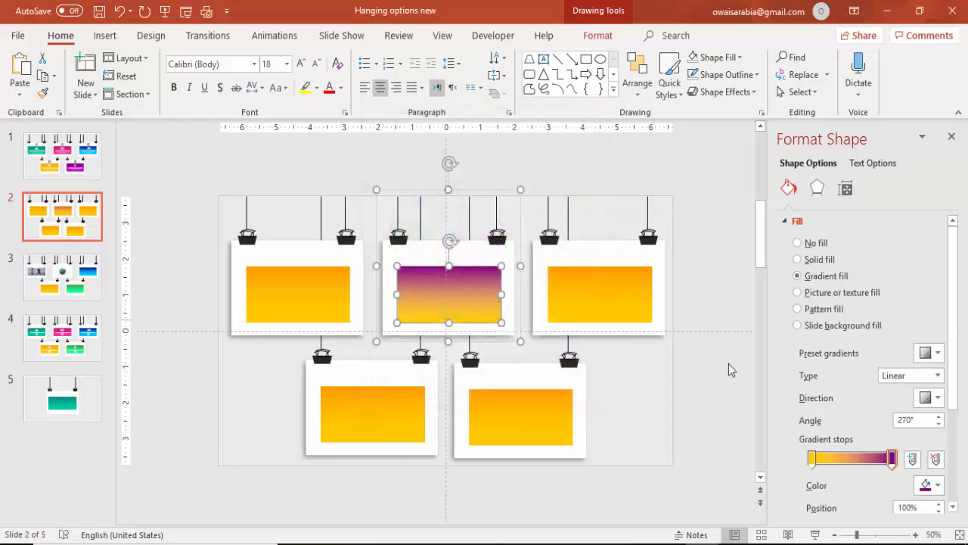
{"action": "left_click", "coordinate": [932, 486]}
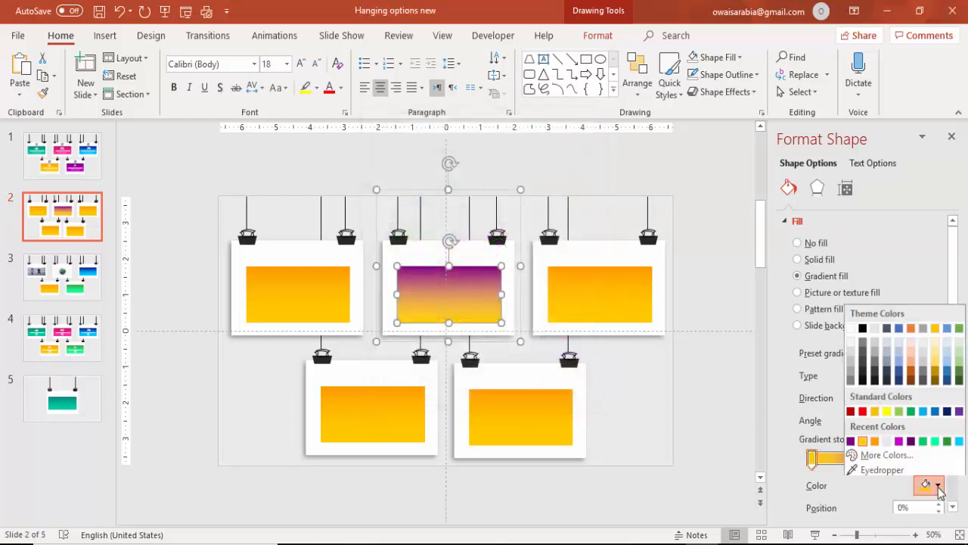
{"action": "left_click", "coordinate": [886, 454]}
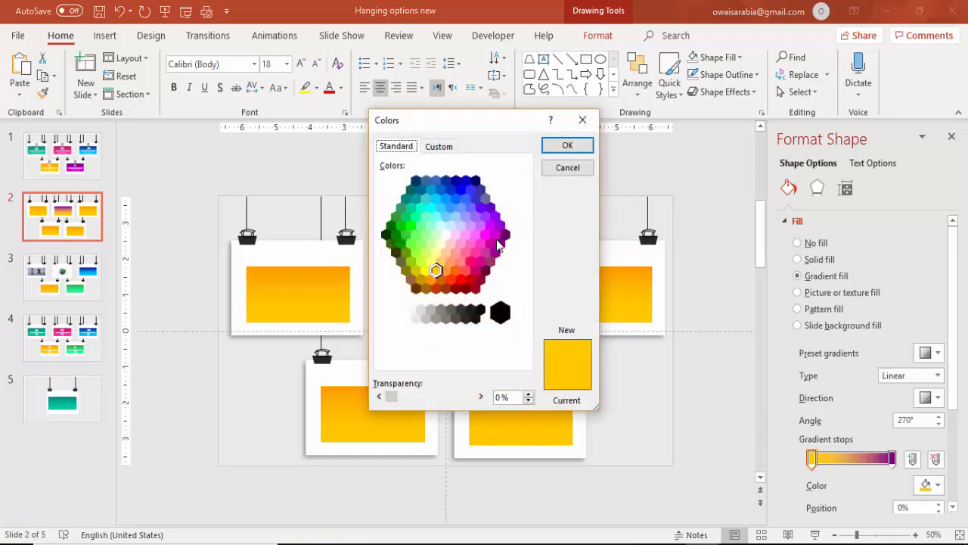
{"action": "left_click", "coordinate": [567, 145]}
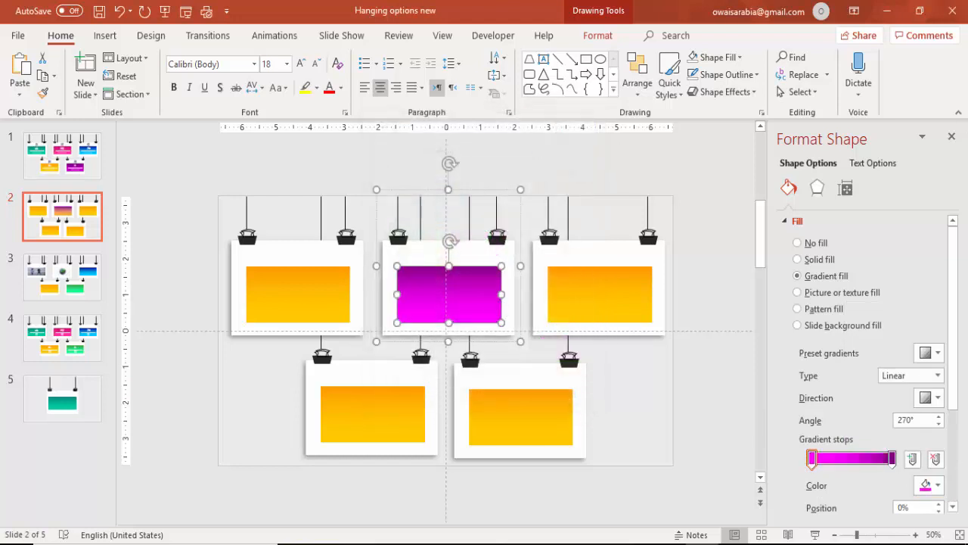
Step: Recolour the right top card's panel gradient stops to teal via More Colors
{"action": "left_click", "coordinate": [599, 293]}
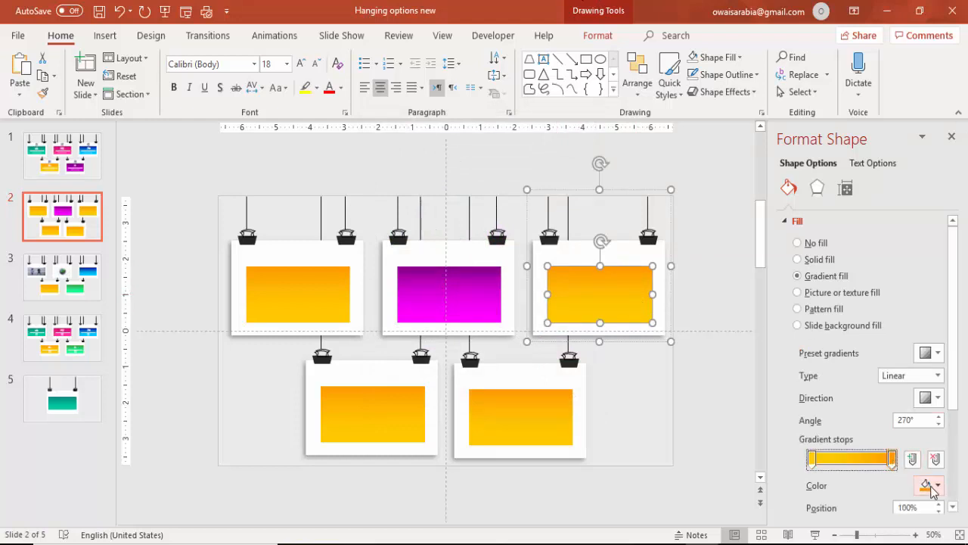
{"action": "left_click", "coordinate": [938, 484]}
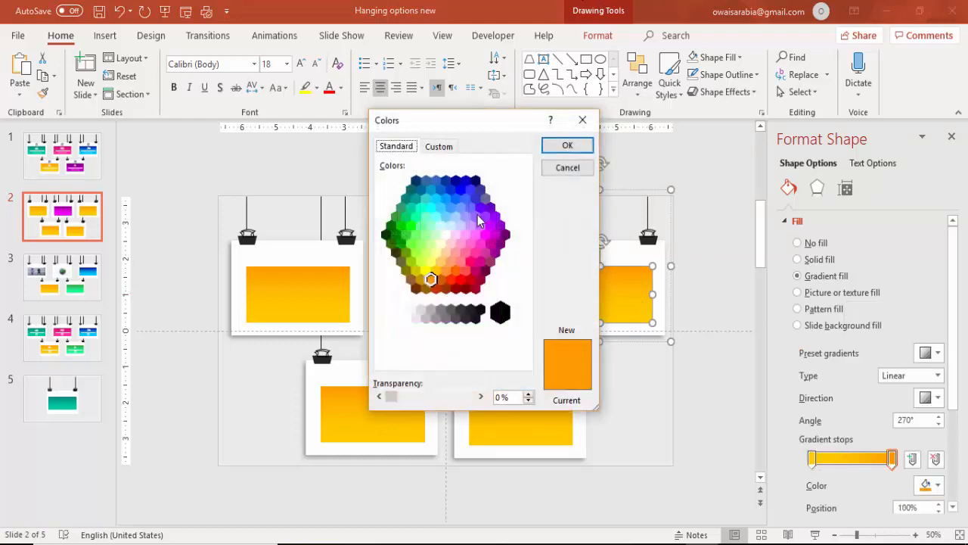
{"action": "left_click", "coordinate": [406, 197]}
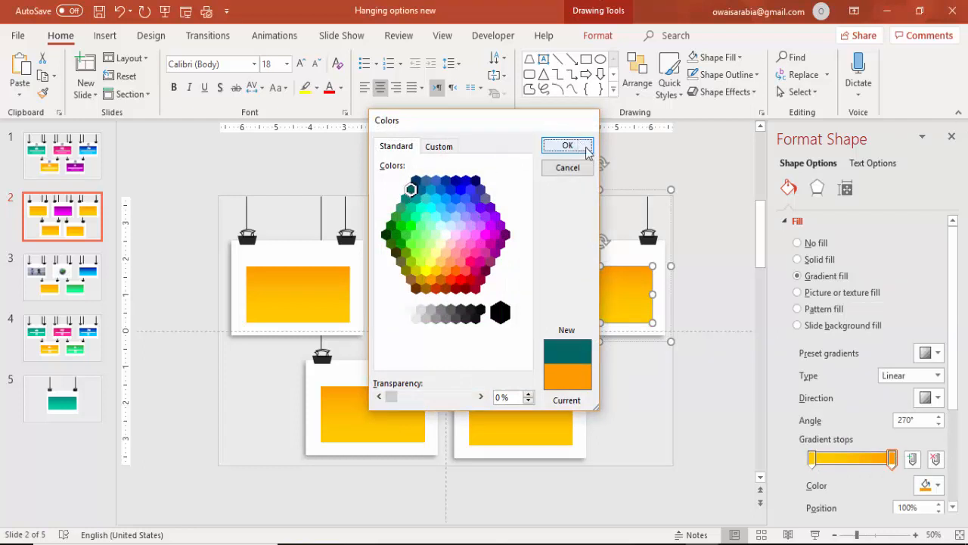
{"action": "left_click", "coordinate": [567, 145]}
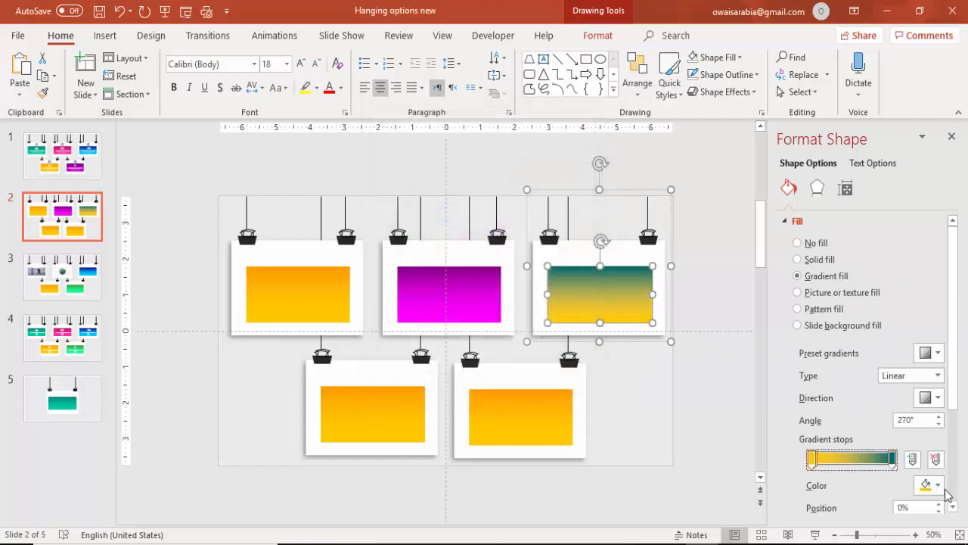
{"action": "left_click", "coordinate": [934, 485]}
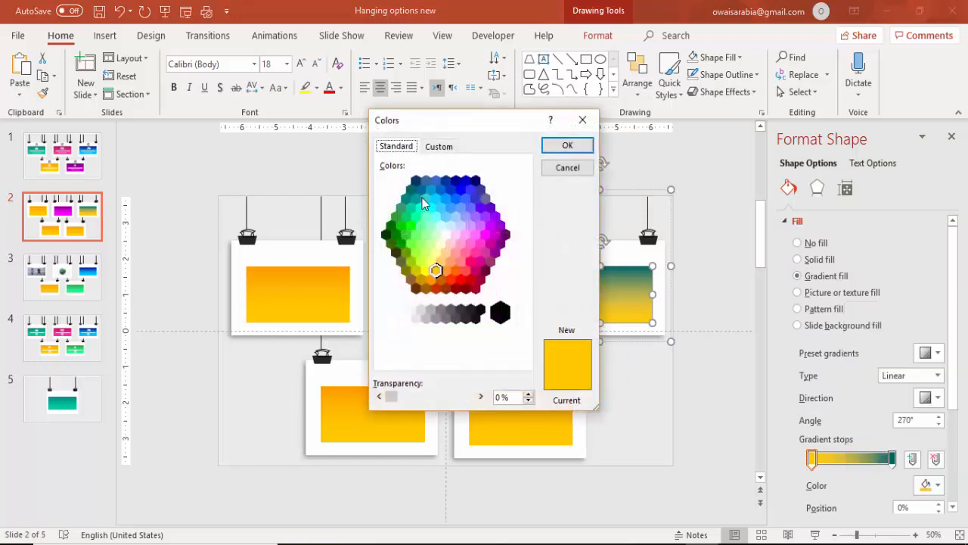
{"action": "left_click", "coordinate": [567, 145]}
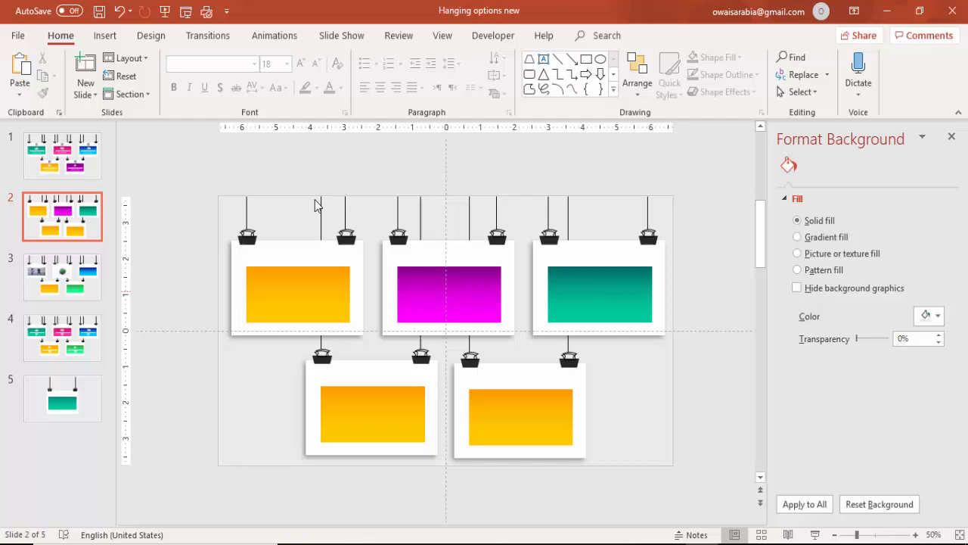
{"action": "mouse_move", "coordinate": [696, 421]}
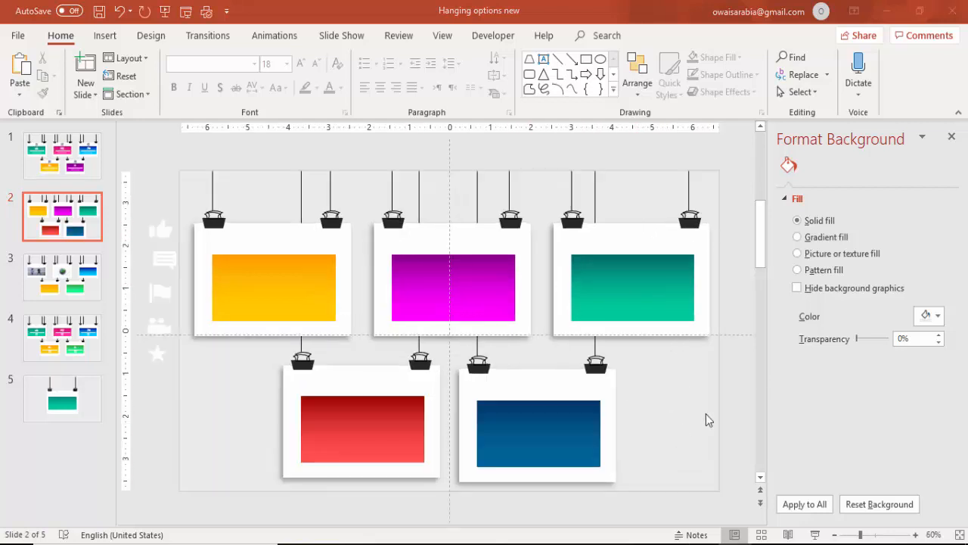
{"action": "mouse_move", "coordinate": [161, 230]}
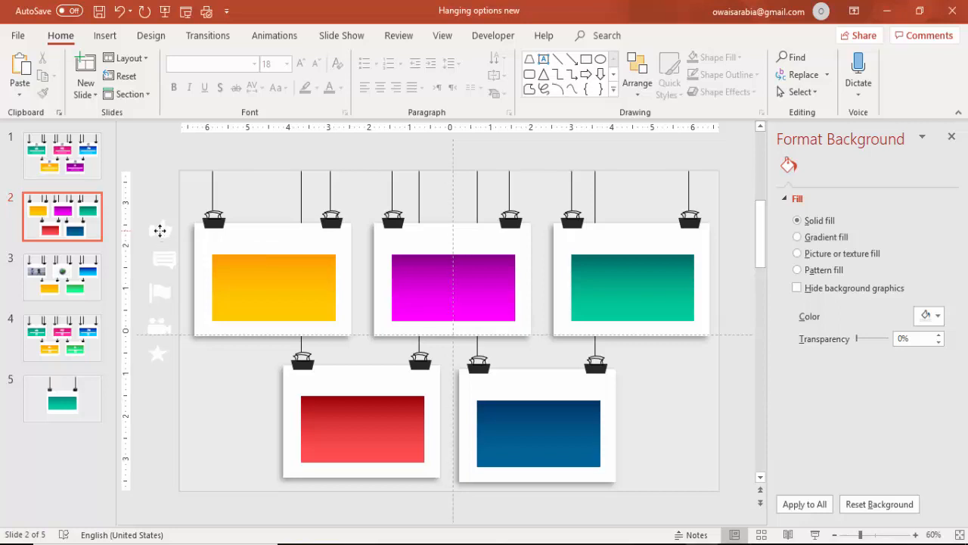
Step: Place a white icon centered onto a coloured panel
{"action": "left_click", "coordinate": [272, 286]}
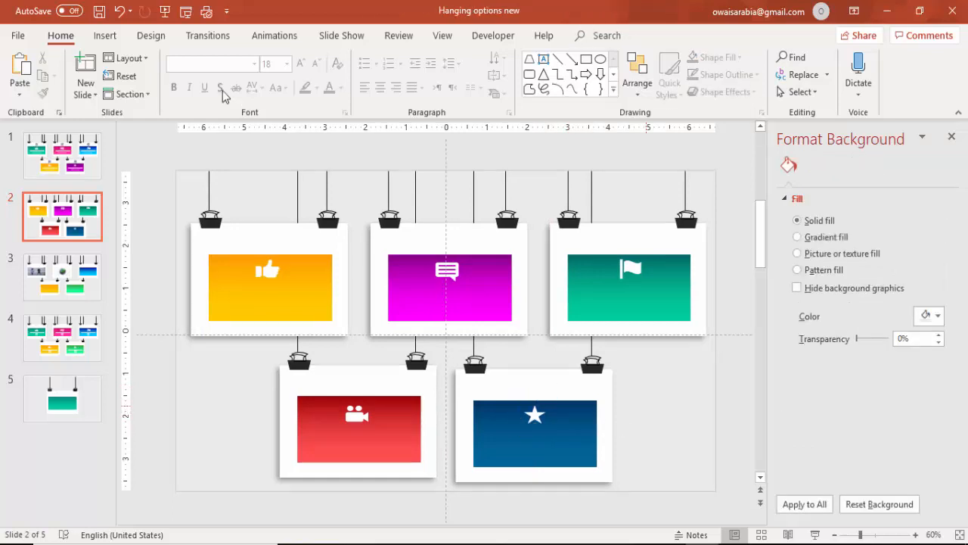
Step: Draw a thin separator line across the yellow panel below the icon
{"action": "left_click", "coordinate": [105, 36]}
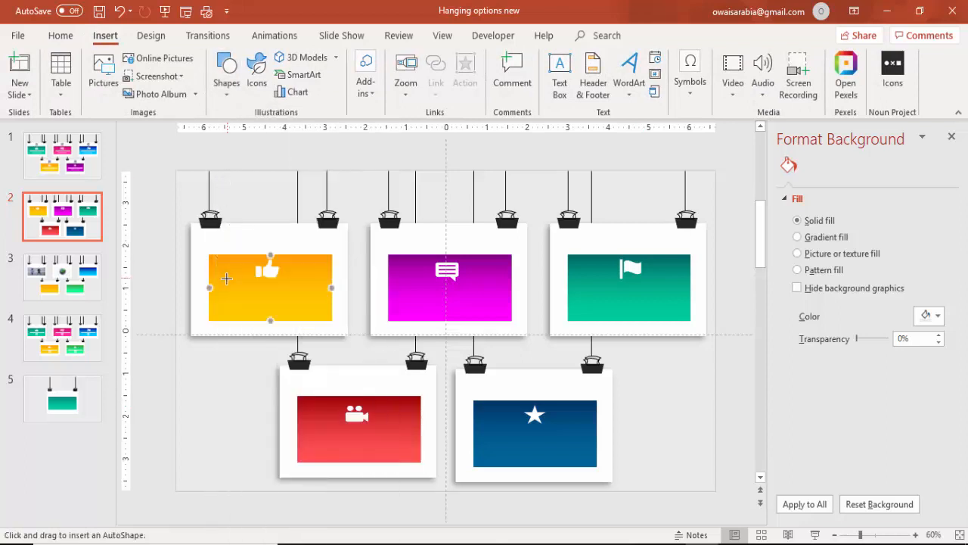
{"action": "left_click_drag", "start_coordinate": [226, 290], "coordinate": [336, 284]}
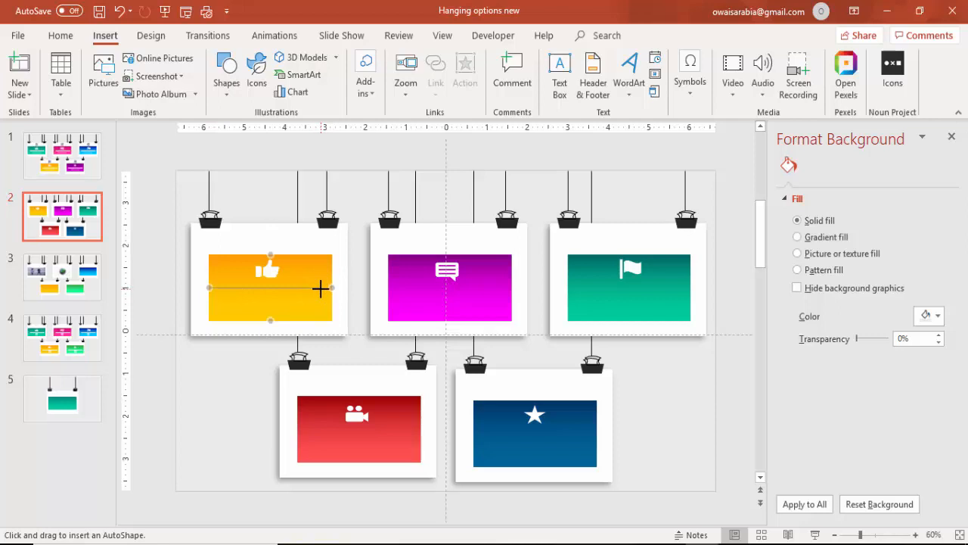
{"action": "left_click", "coordinate": [269, 287]}
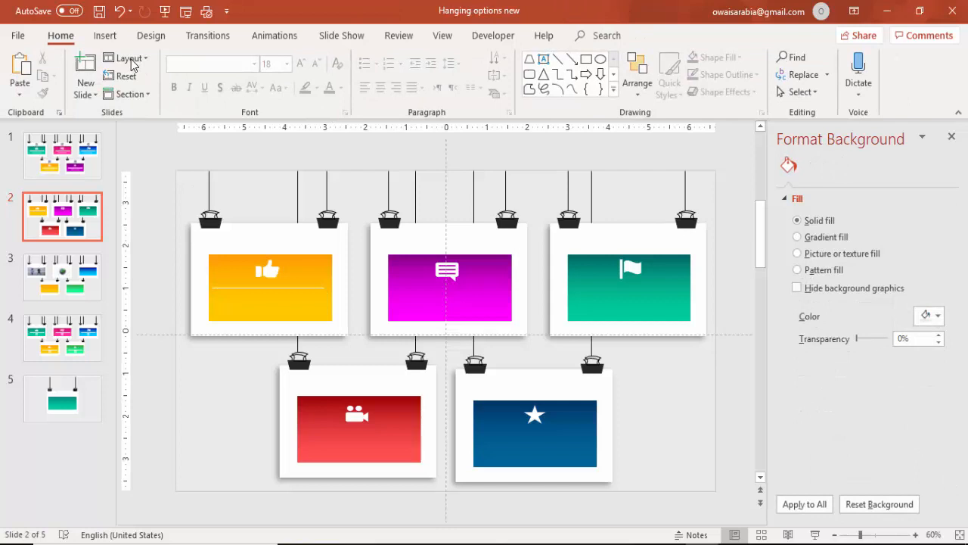
Step: Add a 'Type your text here' placeholder text box below the separator line
{"action": "left_click", "coordinate": [104, 36]}
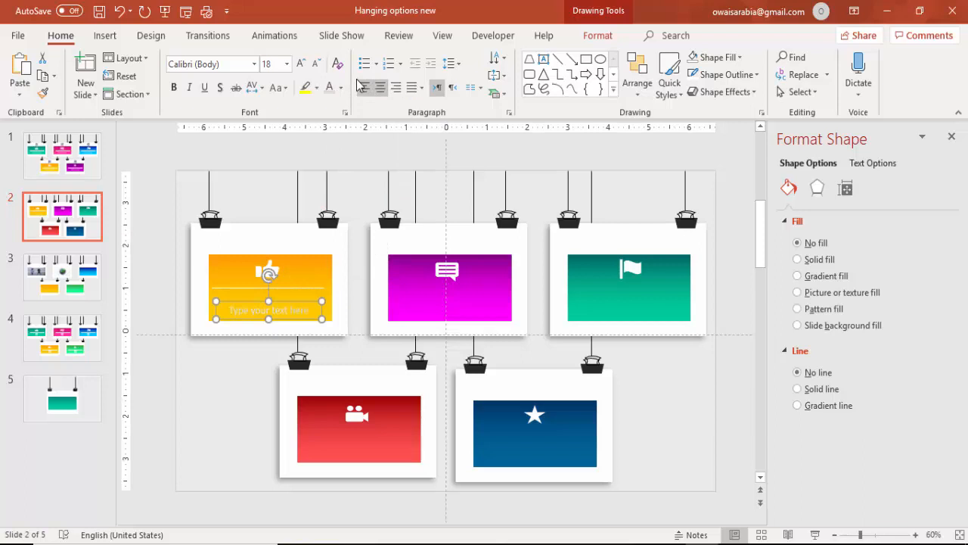
{"action": "left_click", "coordinate": [342, 87]}
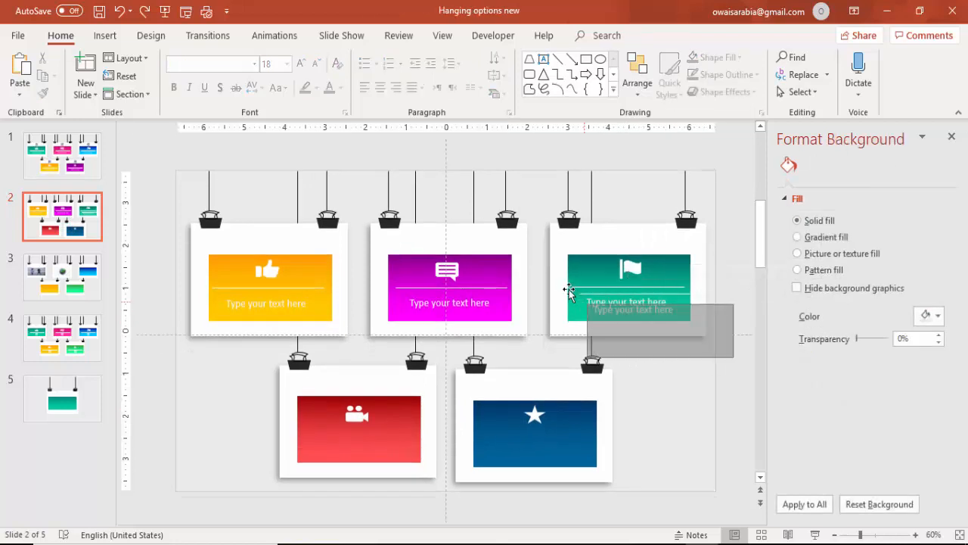
Step: Copy the separator line and placeholder text onto the teal and blue panels
{"action": "left_click", "coordinate": [629, 303]}
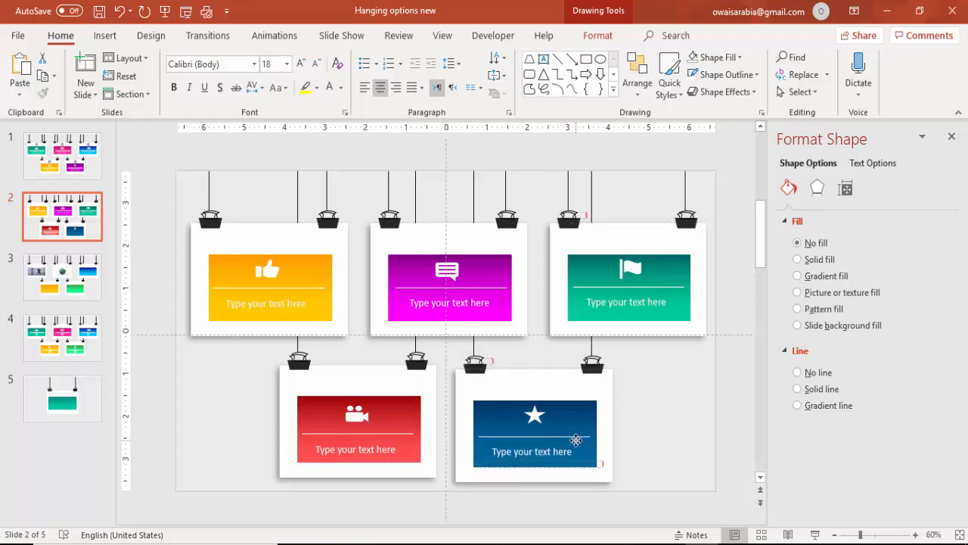
{"action": "left_click", "coordinate": [531, 428]}
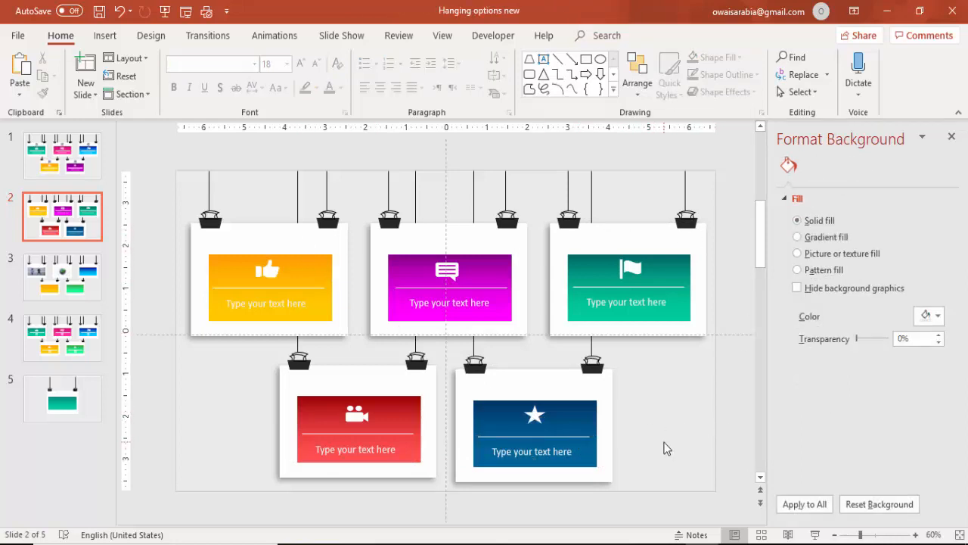
{"action": "left_click", "coordinate": [274, 36]}
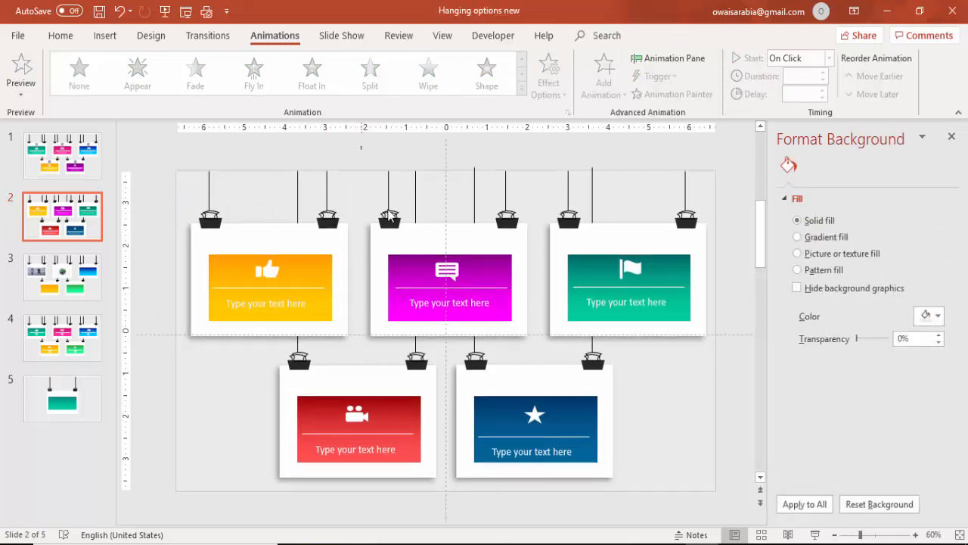
Step: Select and group the parts of the magenta, teal and red cards with Ctrl+G
{"action": "left_click", "coordinate": [450, 287]}
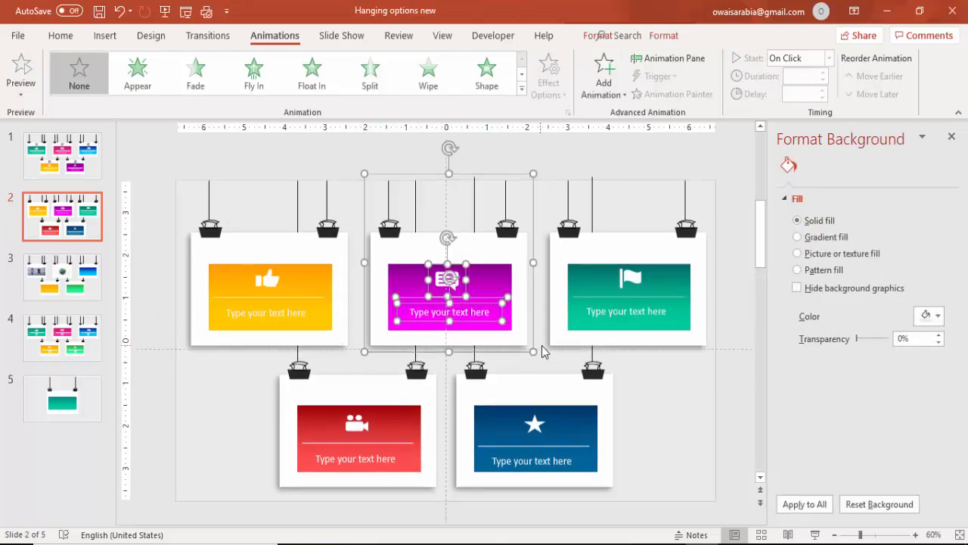
{"action": "left_click", "coordinate": [447, 278]}
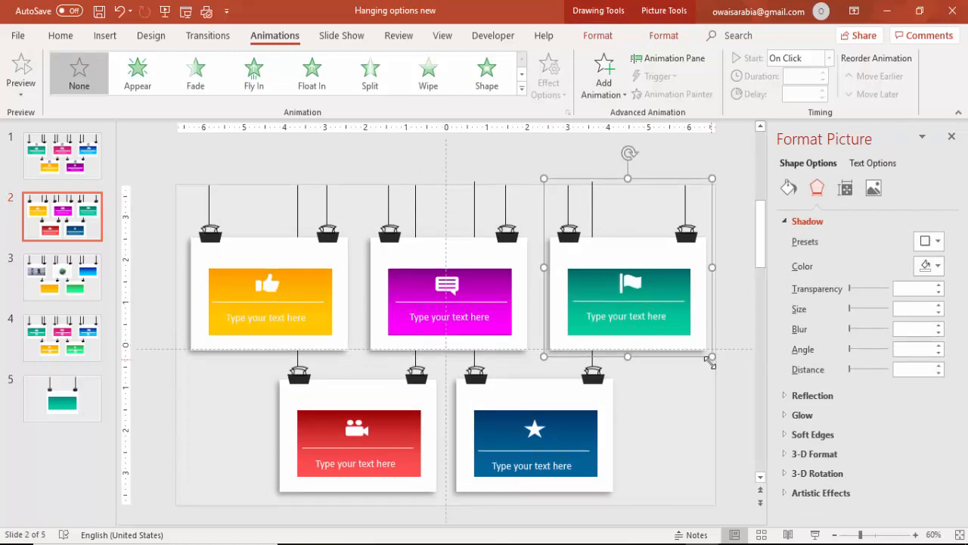
{"action": "left_click", "coordinate": [363, 444]}
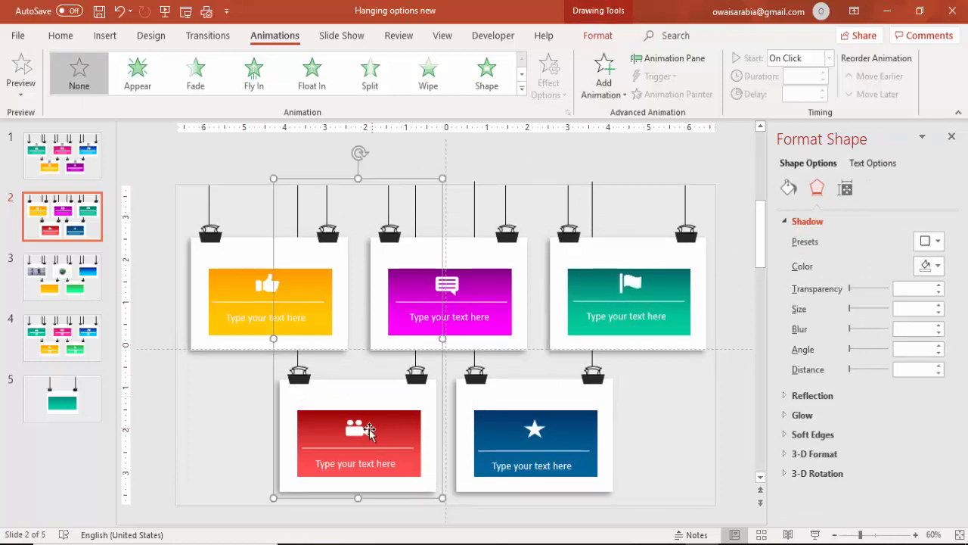
{"action": "left_click", "coordinate": [352, 427]}
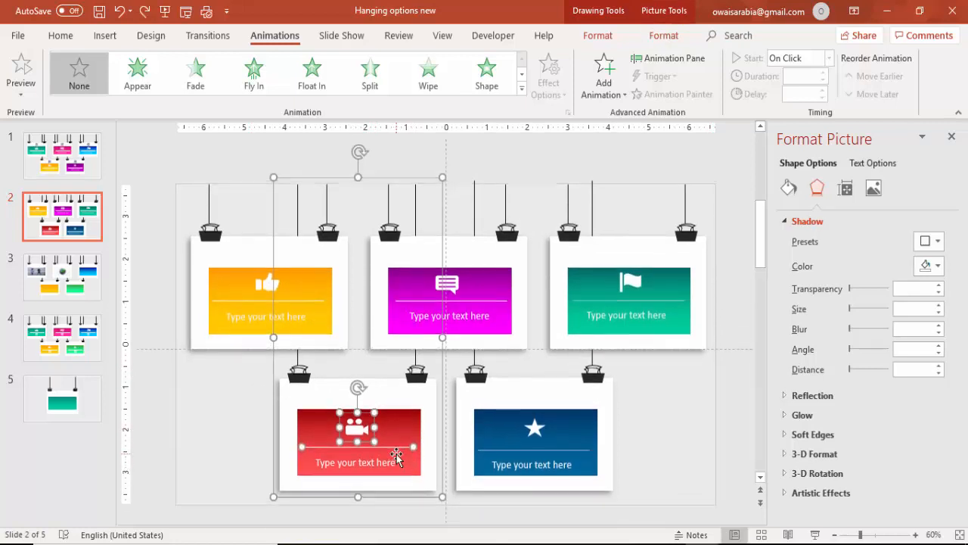
{"action": "mouse_move", "coordinate": [543, 453]}
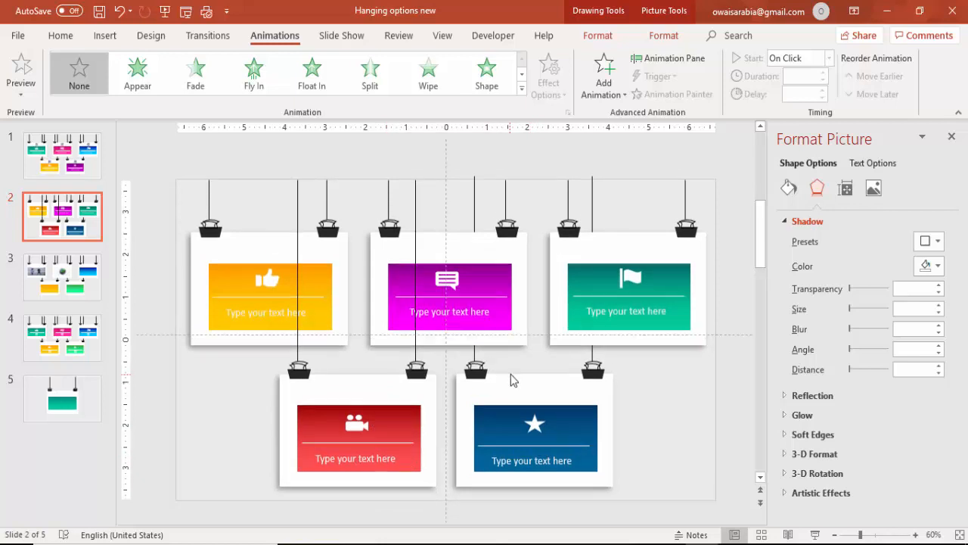
{"action": "left_click", "coordinate": [535, 427]}
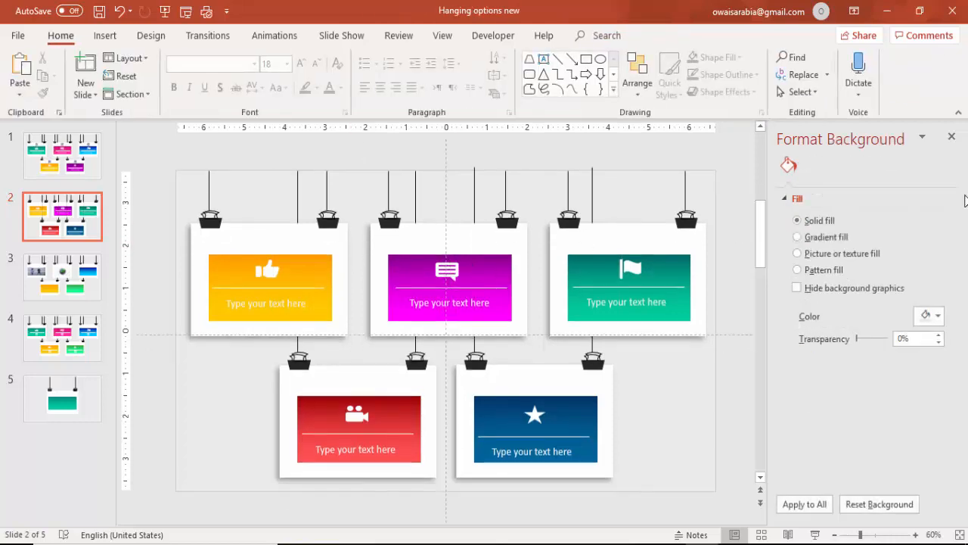
Step: Apply a Wipe entrance to the upper-left card group with the Animation Pane shown
{"action": "left_click", "coordinate": [951, 136]}
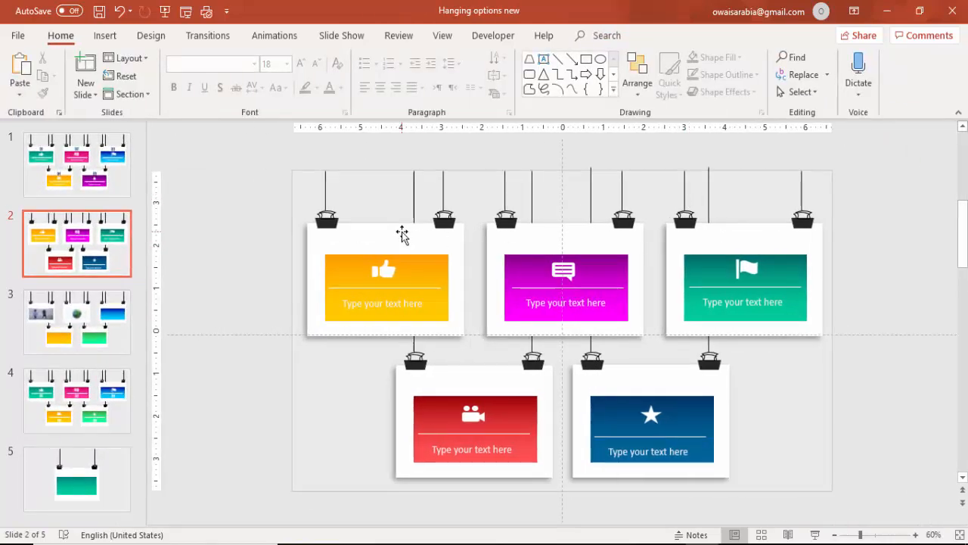
{"action": "left_click", "coordinate": [384, 242]}
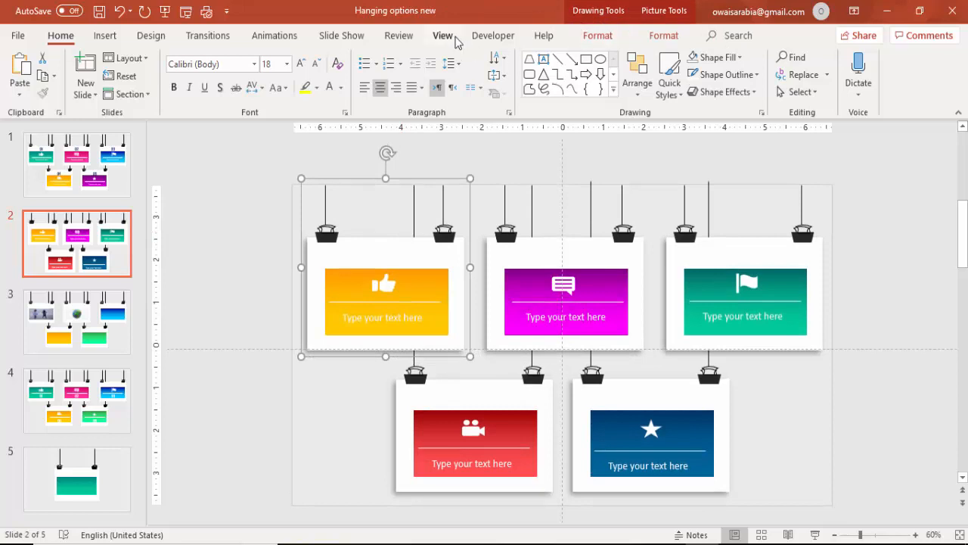
{"action": "left_click", "coordinate": [274, 36]}
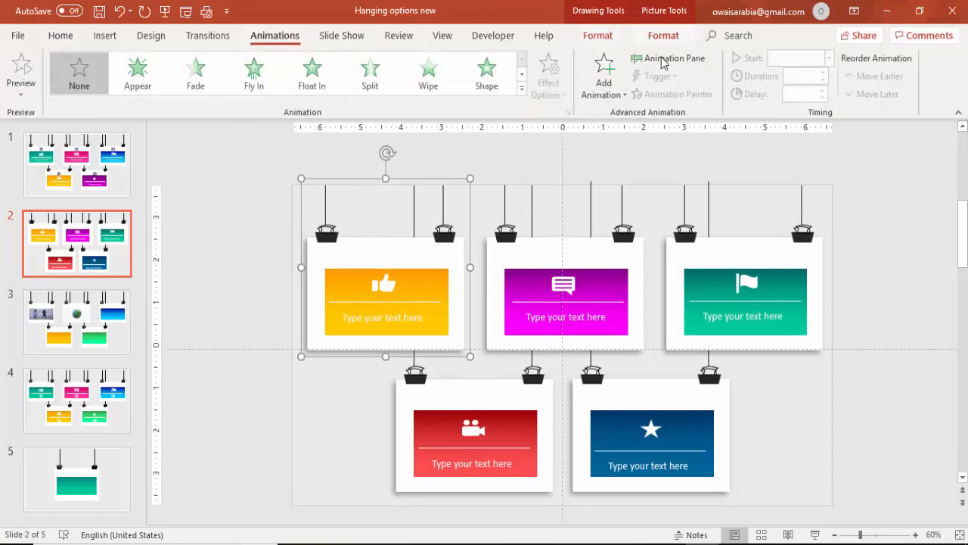
{"action": "left_click", "coordinate": [674, 58]}
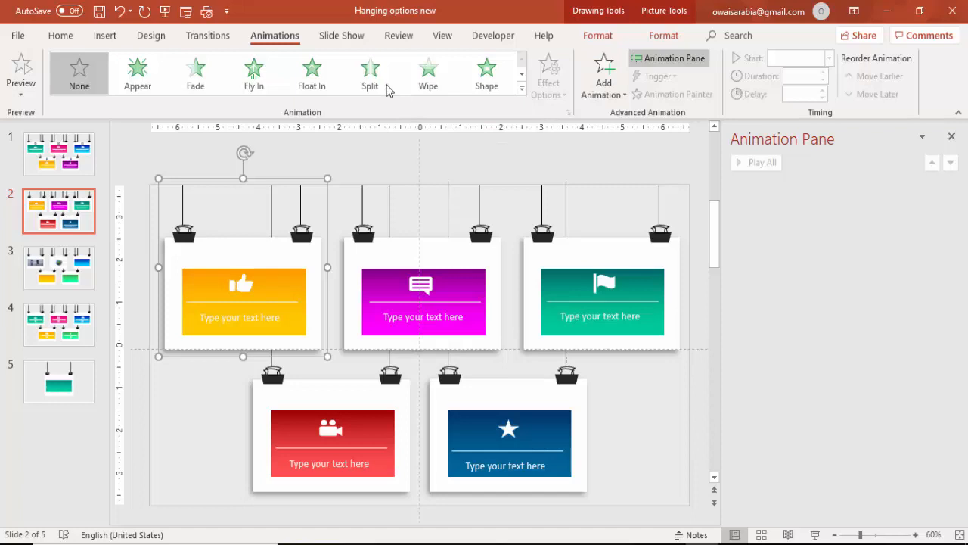
{"action": "left_click", "coordinate": [427, 72]}
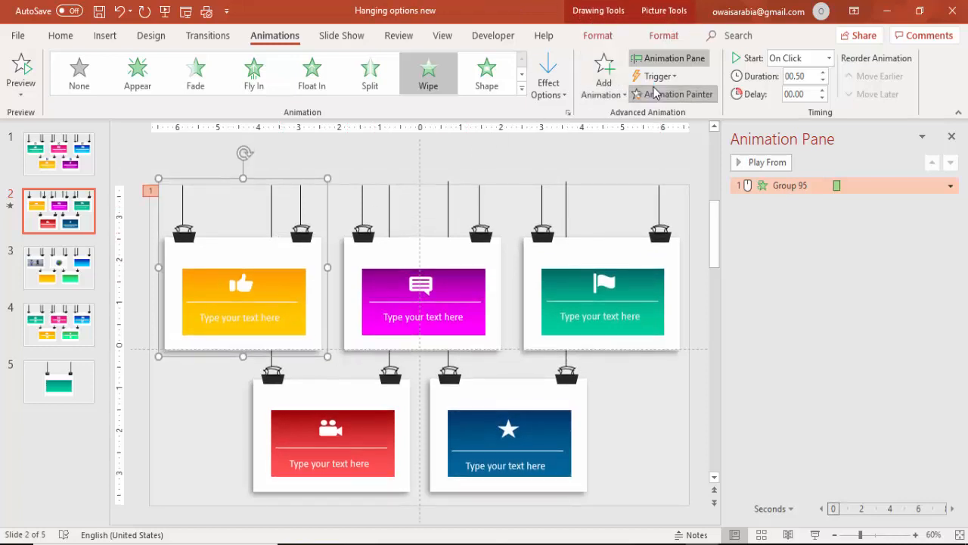
Step: Copy the Wipe animation onto the other four card groups with Animation Painter
{"action": "left_click", "coordinate": [761, 162]}
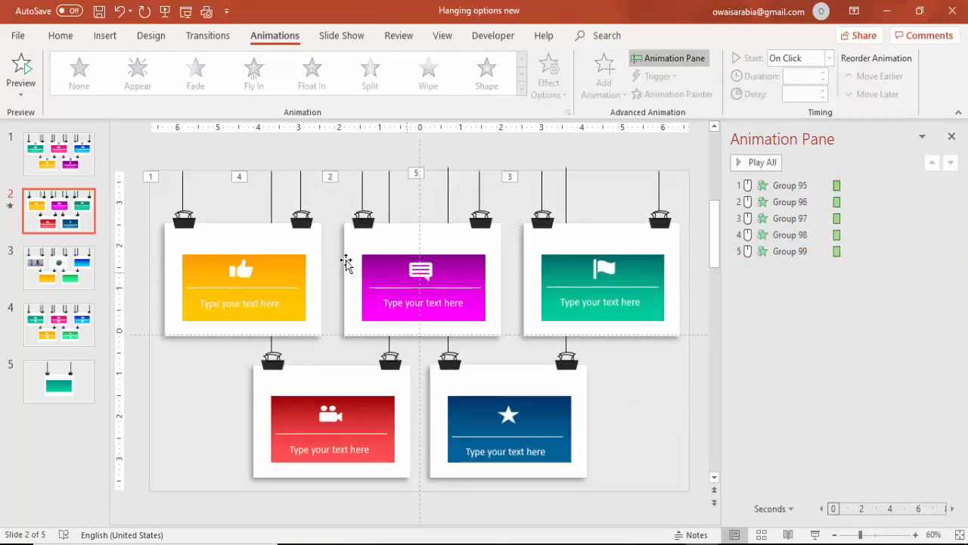
{"action": "mouse_move", "coordinate": [669, 405]}
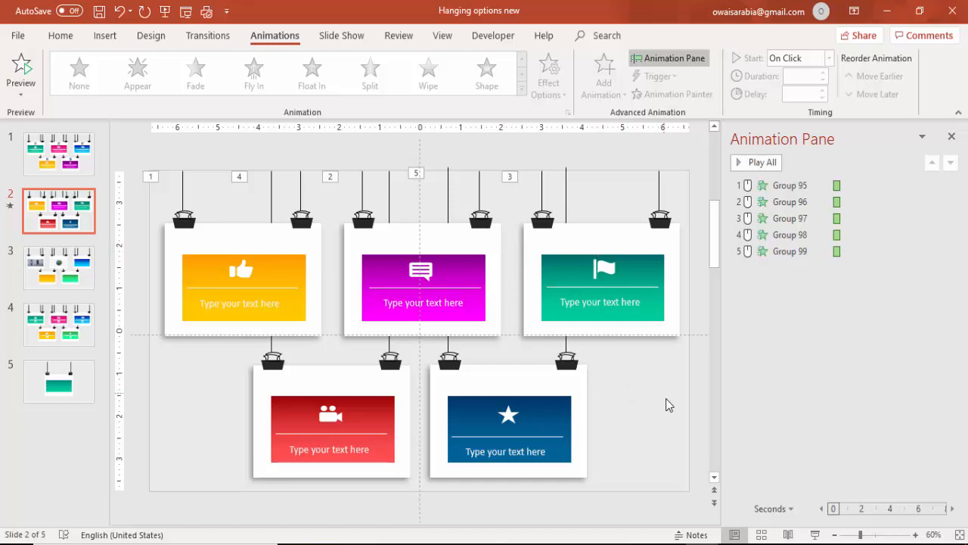